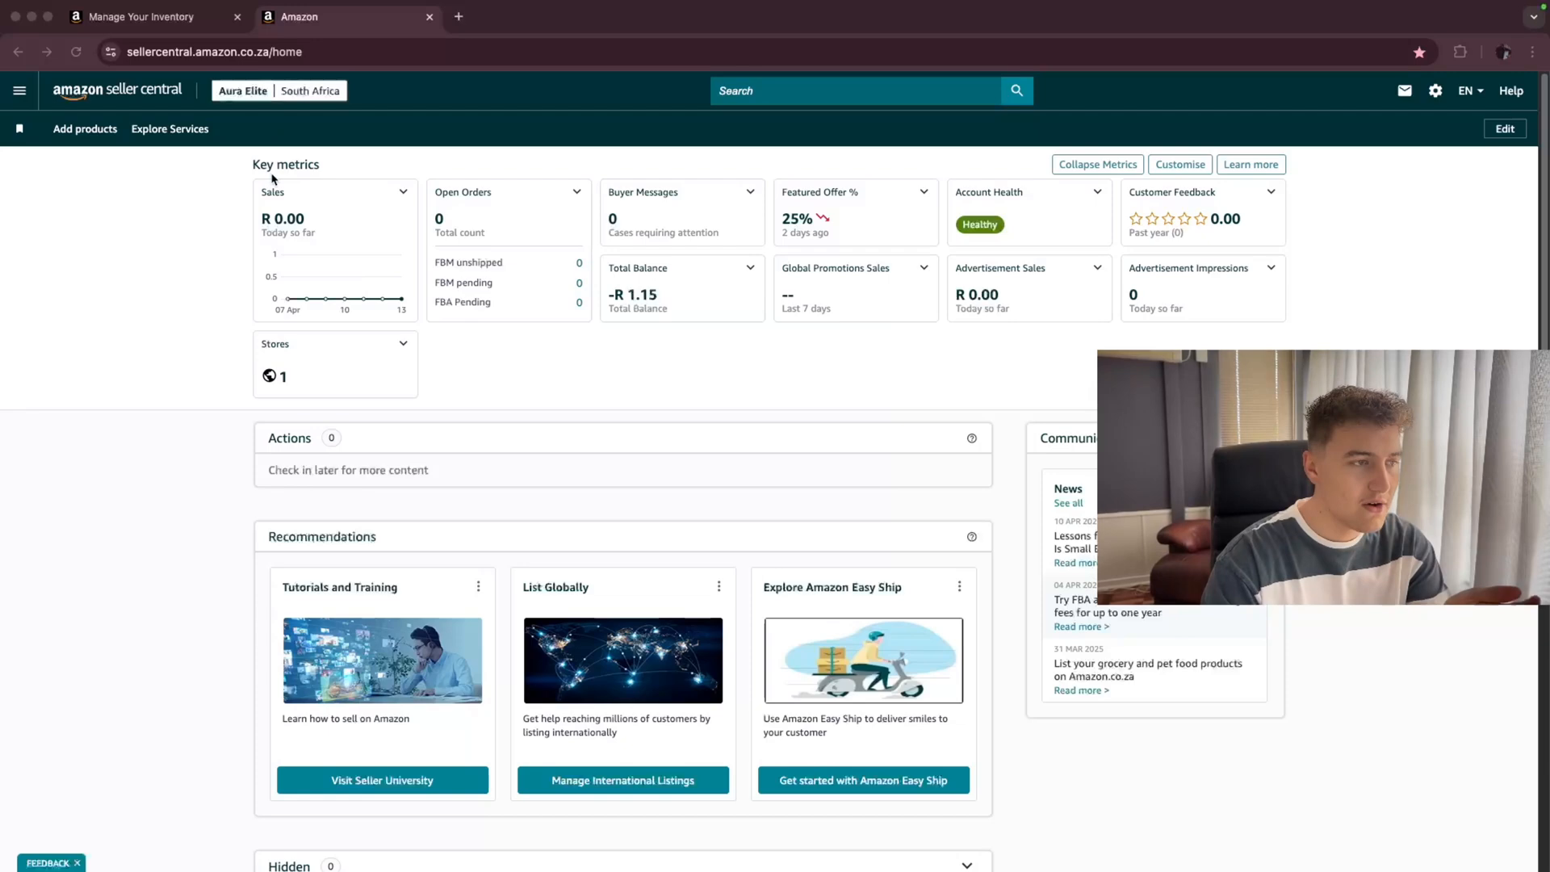
- Go to Inventory > Manage All Inventory and scroll through the nine out-of-stock FBA products
click(19, 89)
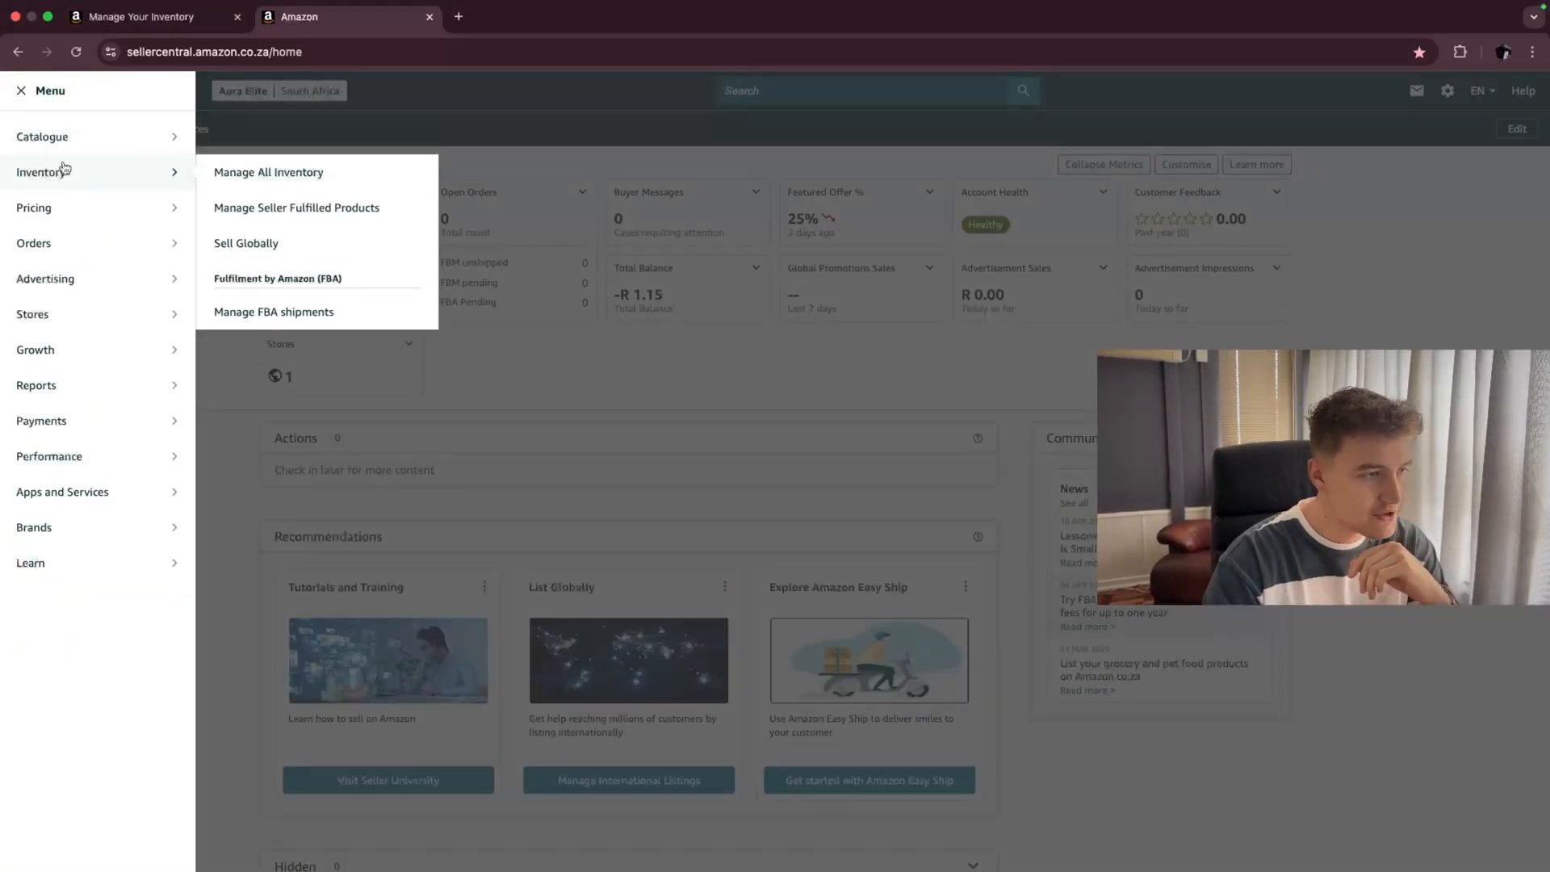
click(268, 172)
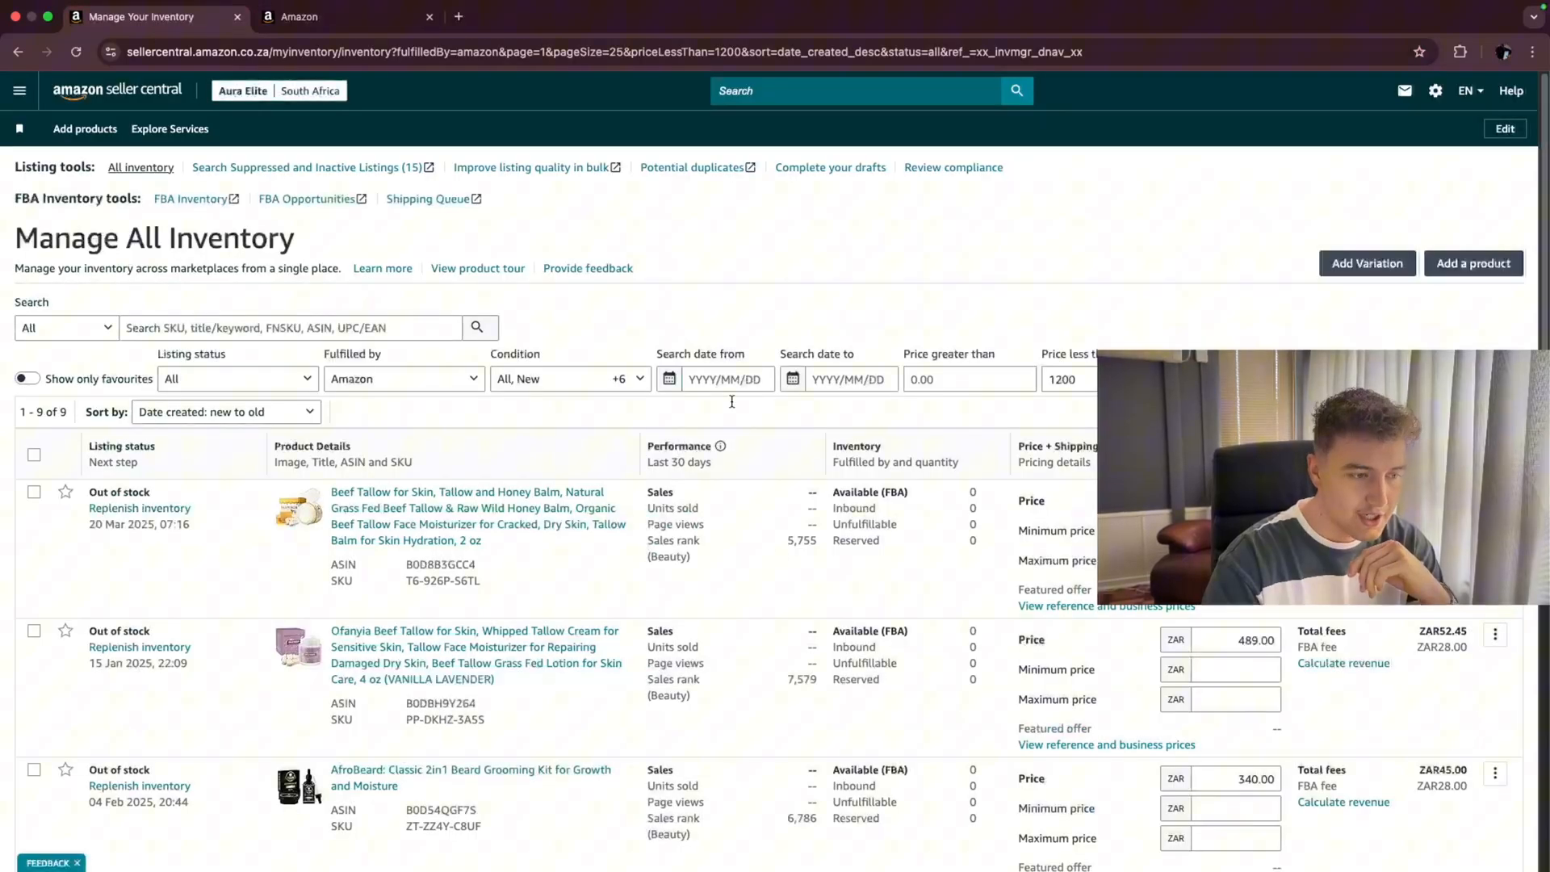
scroll(down, 3)
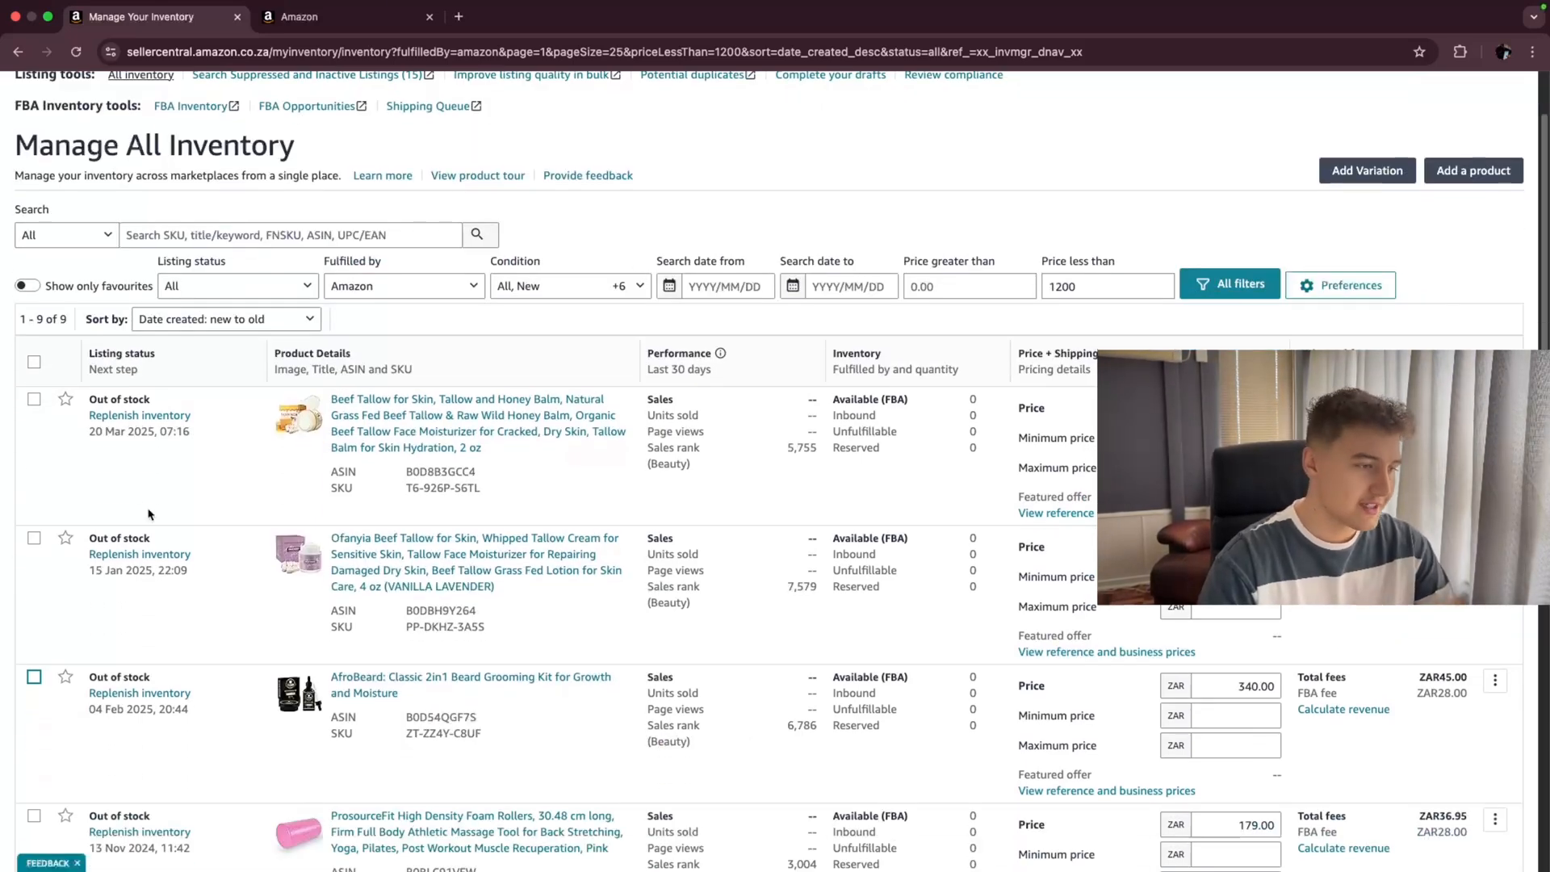
- Select another out-of-stock product and open the bulk group actions for the selection
click(33, 398)
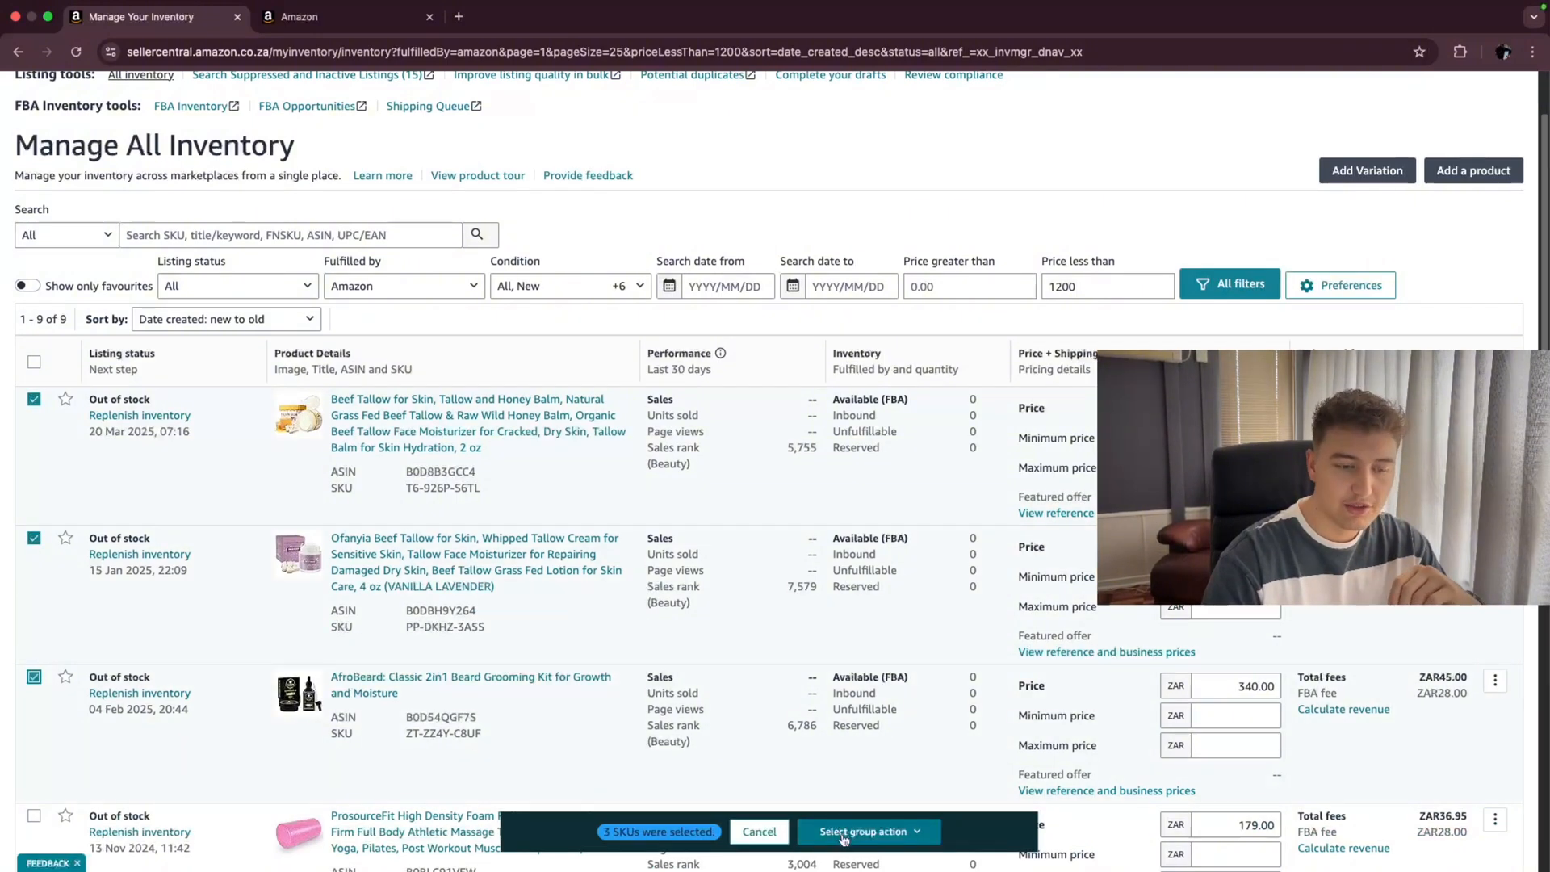
click(867, 831)
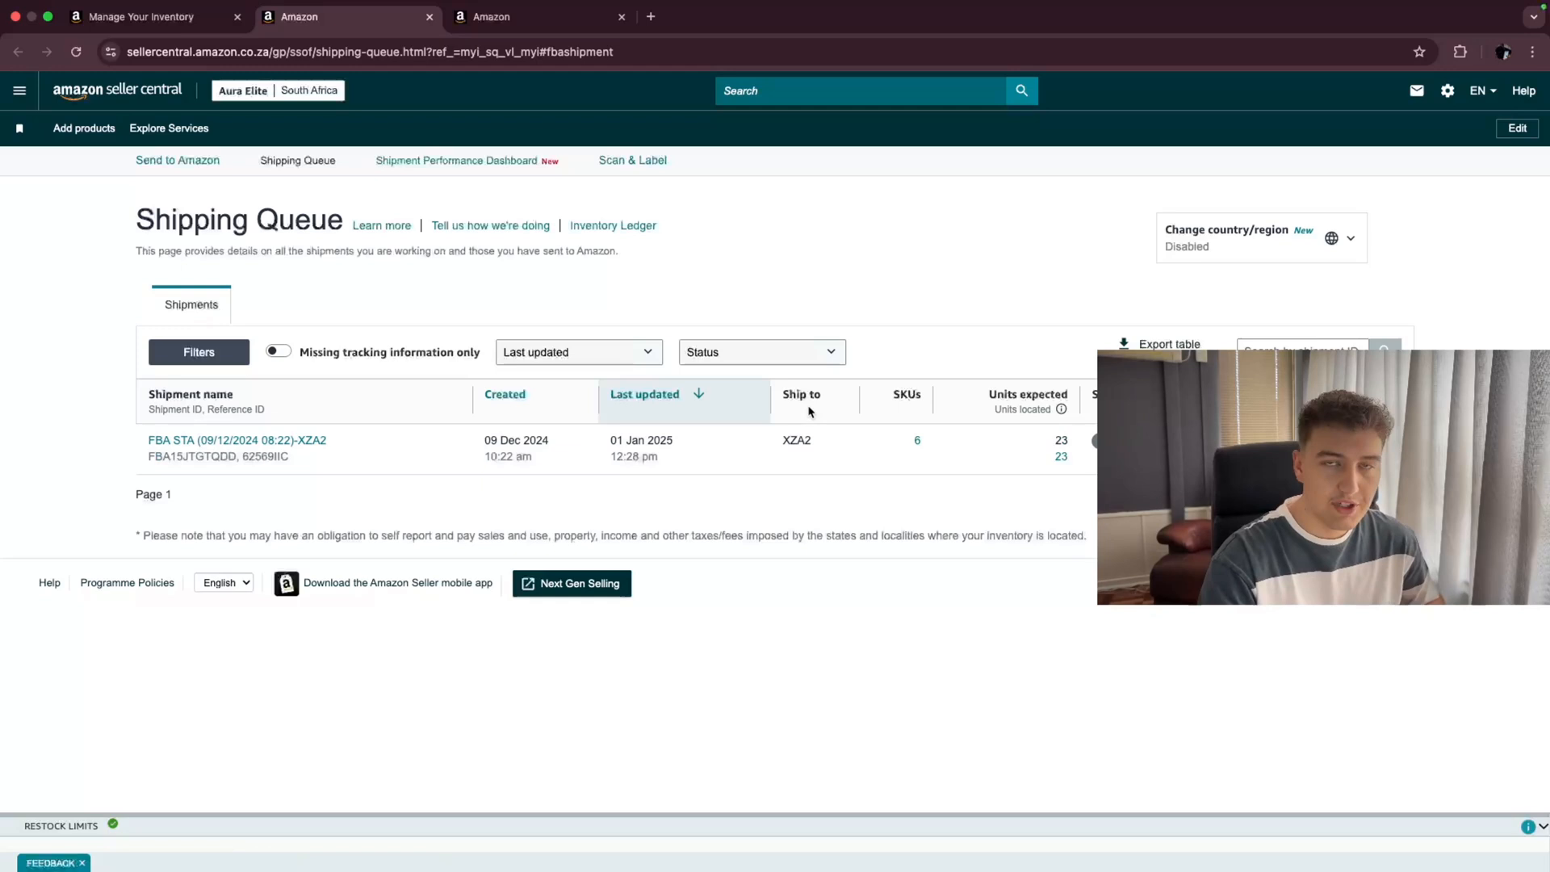
mouse_move(177, 160)
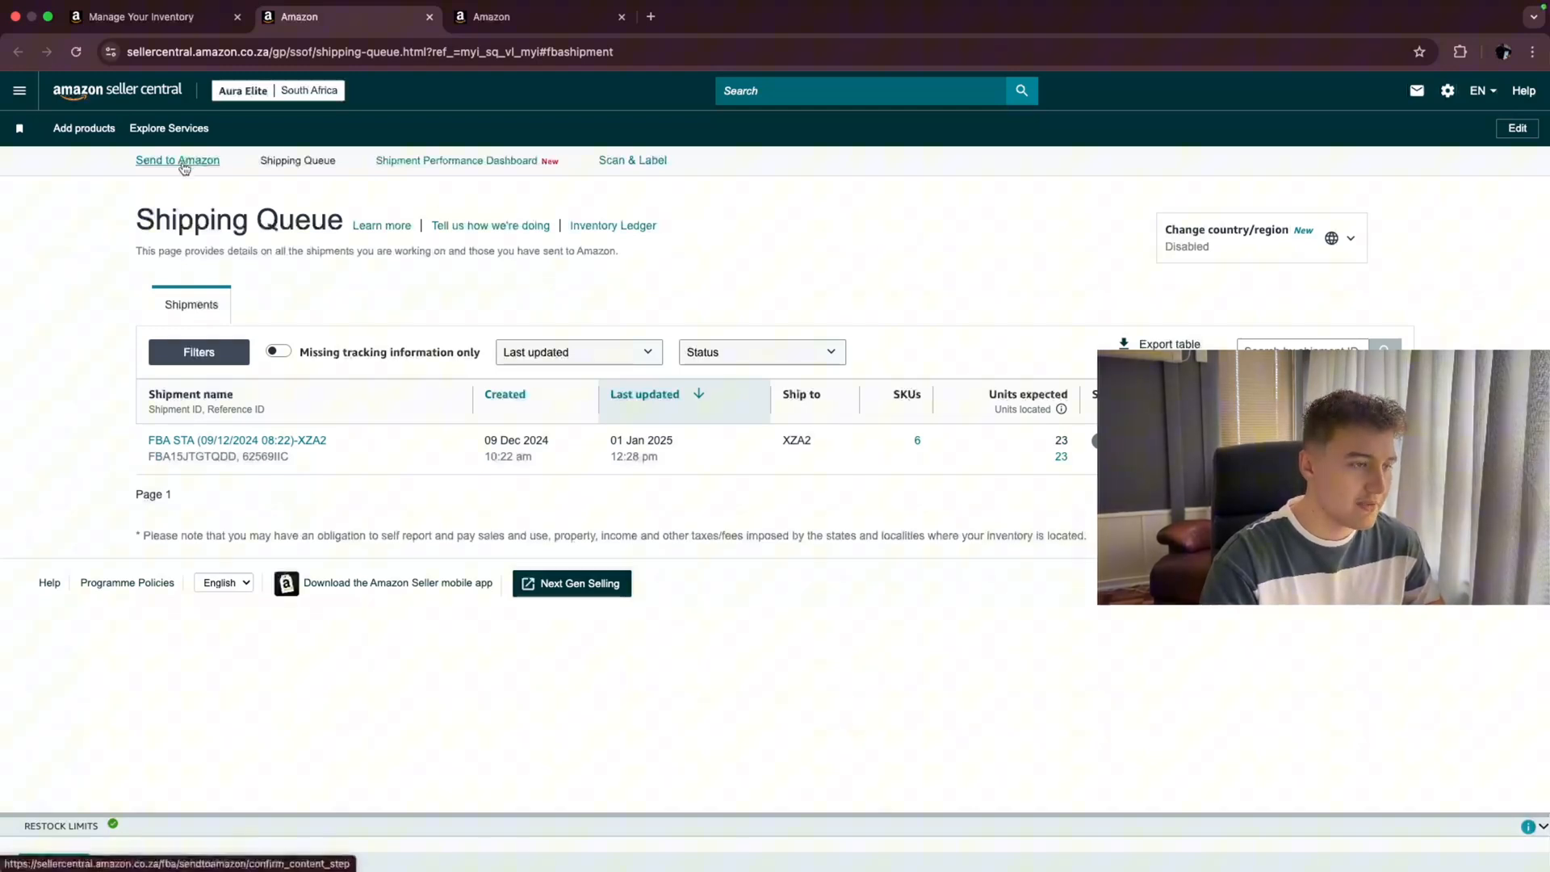
- Launch Send to Amazon from the Shipping Queue page
click(176, 160)
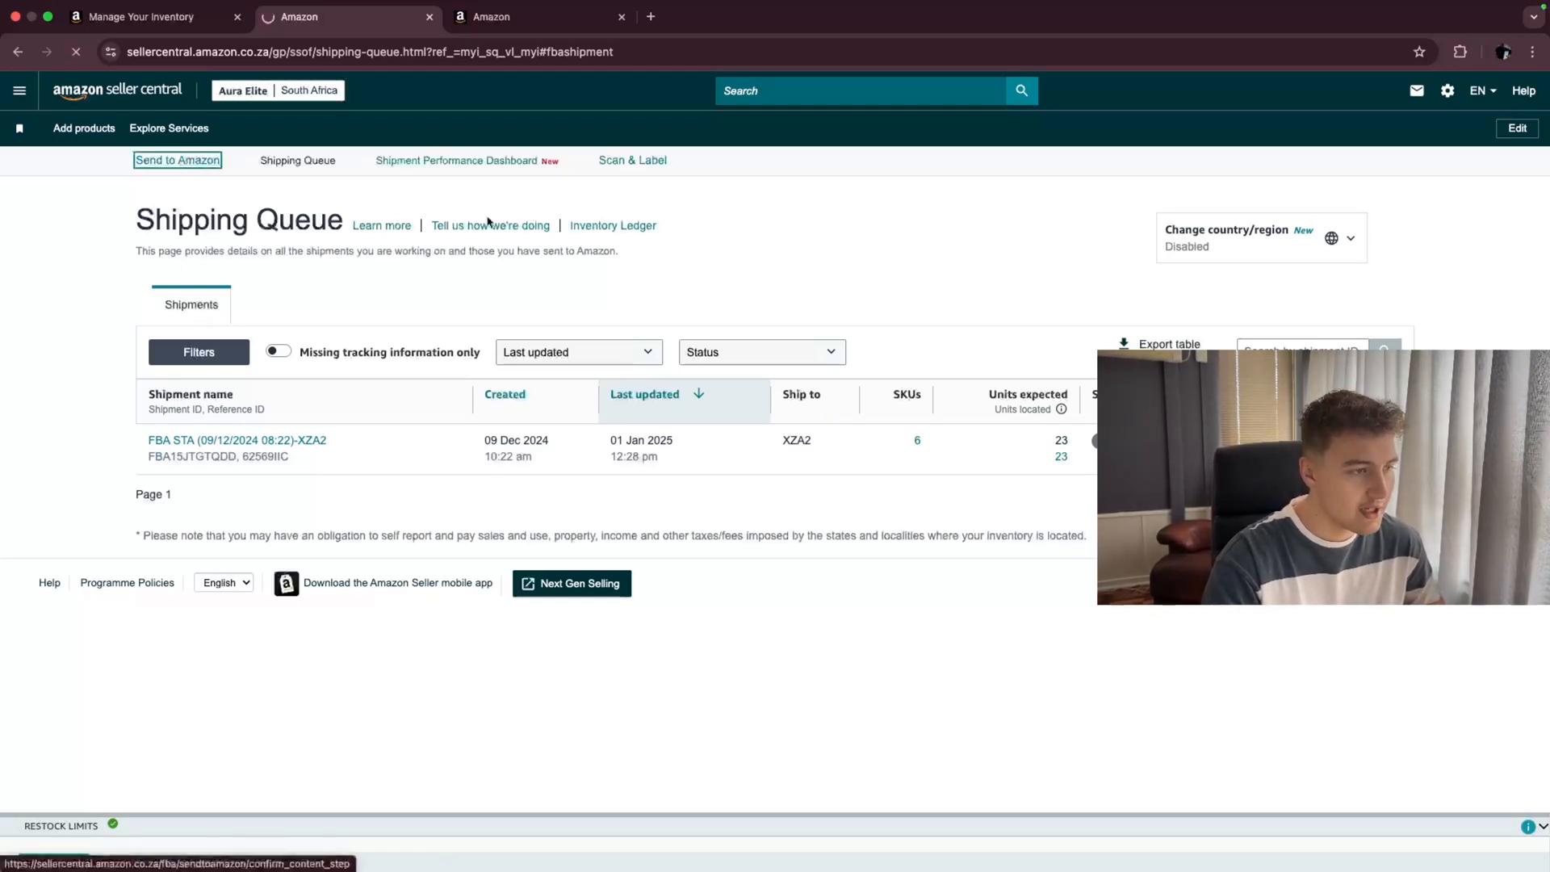
click(177, 160)
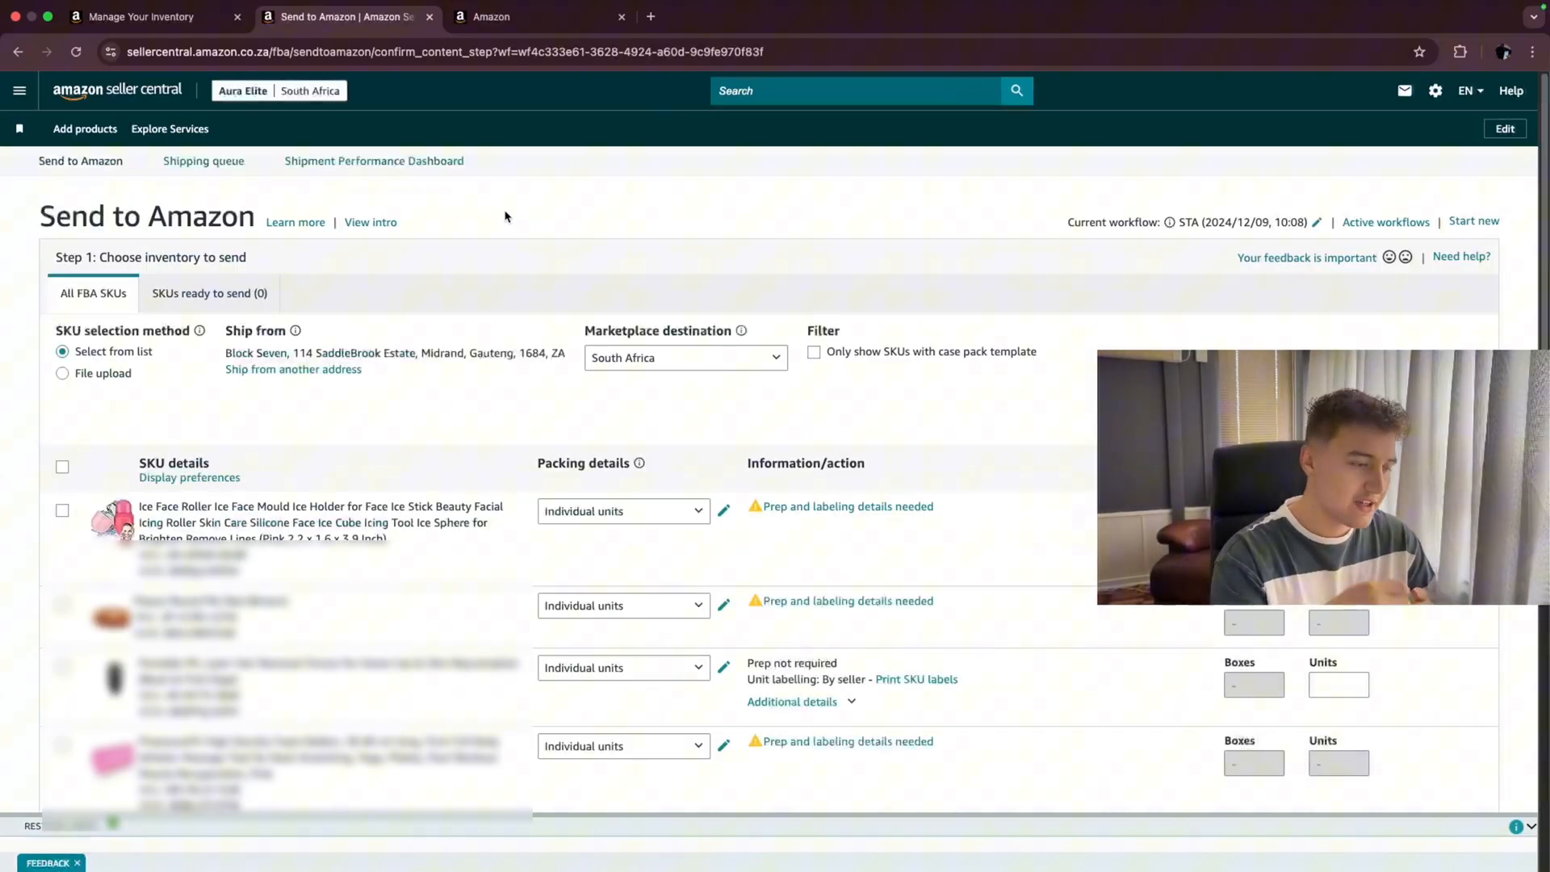
scroll(down, 3)
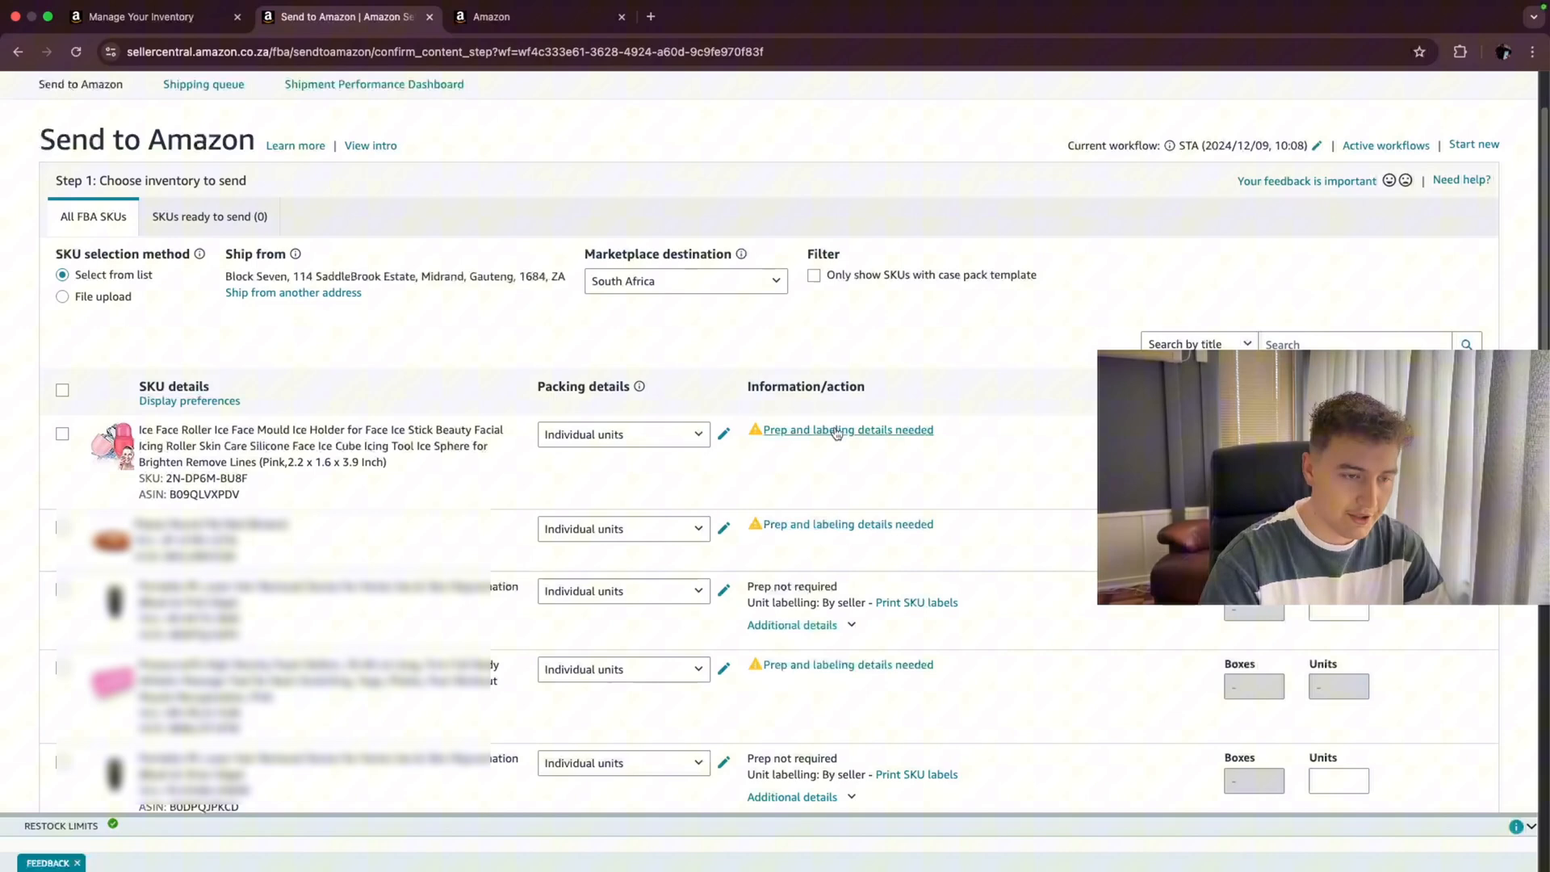
- Set No prep needed with seller labelling for the ice face roller and fleece pet bed, saving each
click(847, 428)
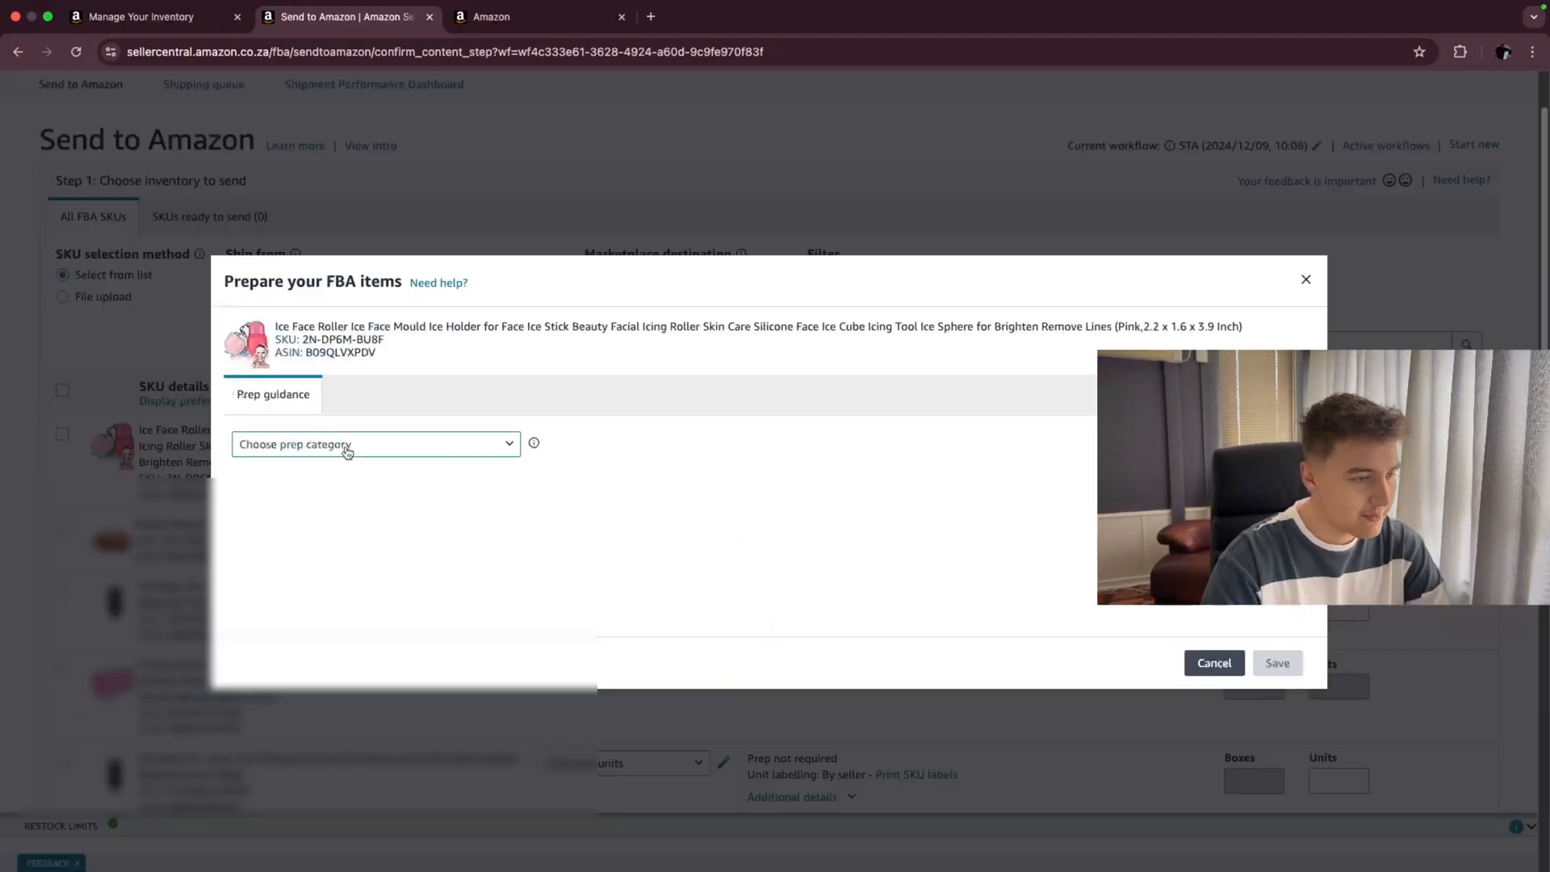
click(374, 444)
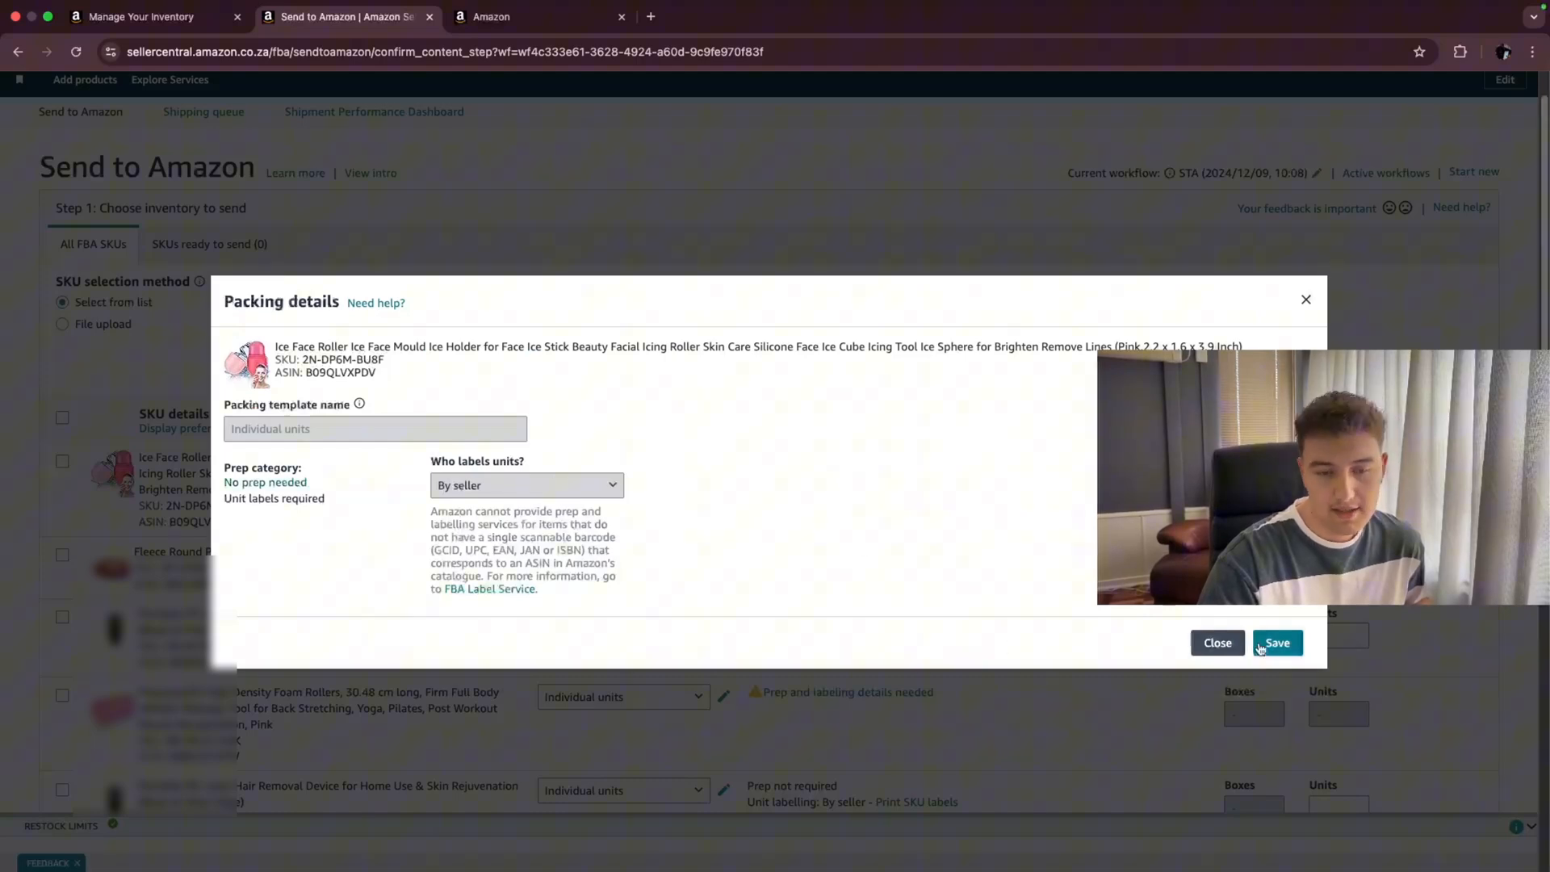
click(1276, 642)
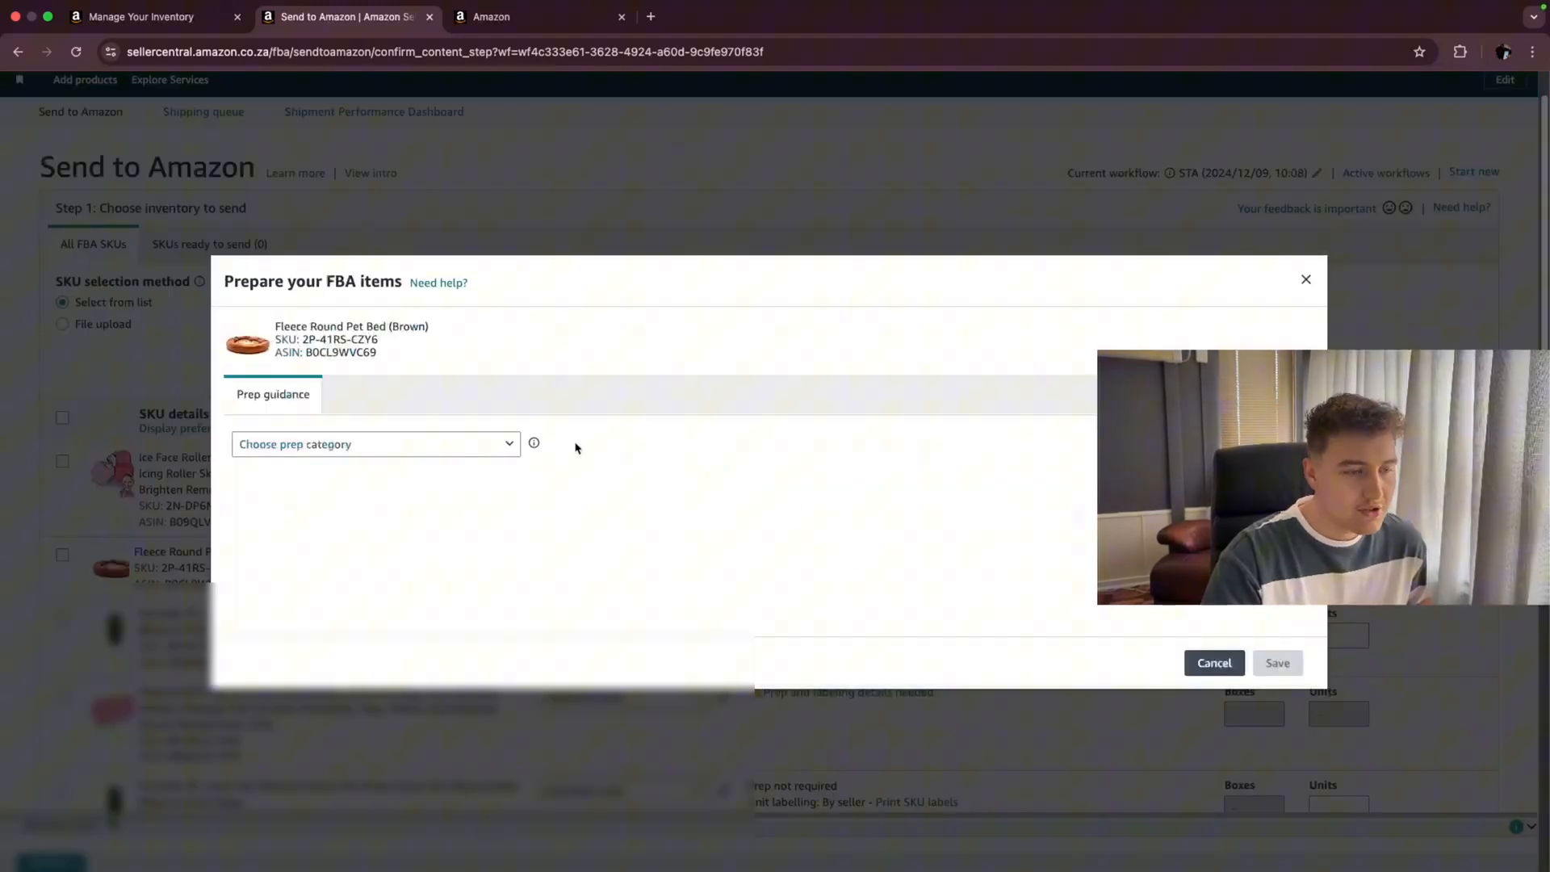
click(374, 444)
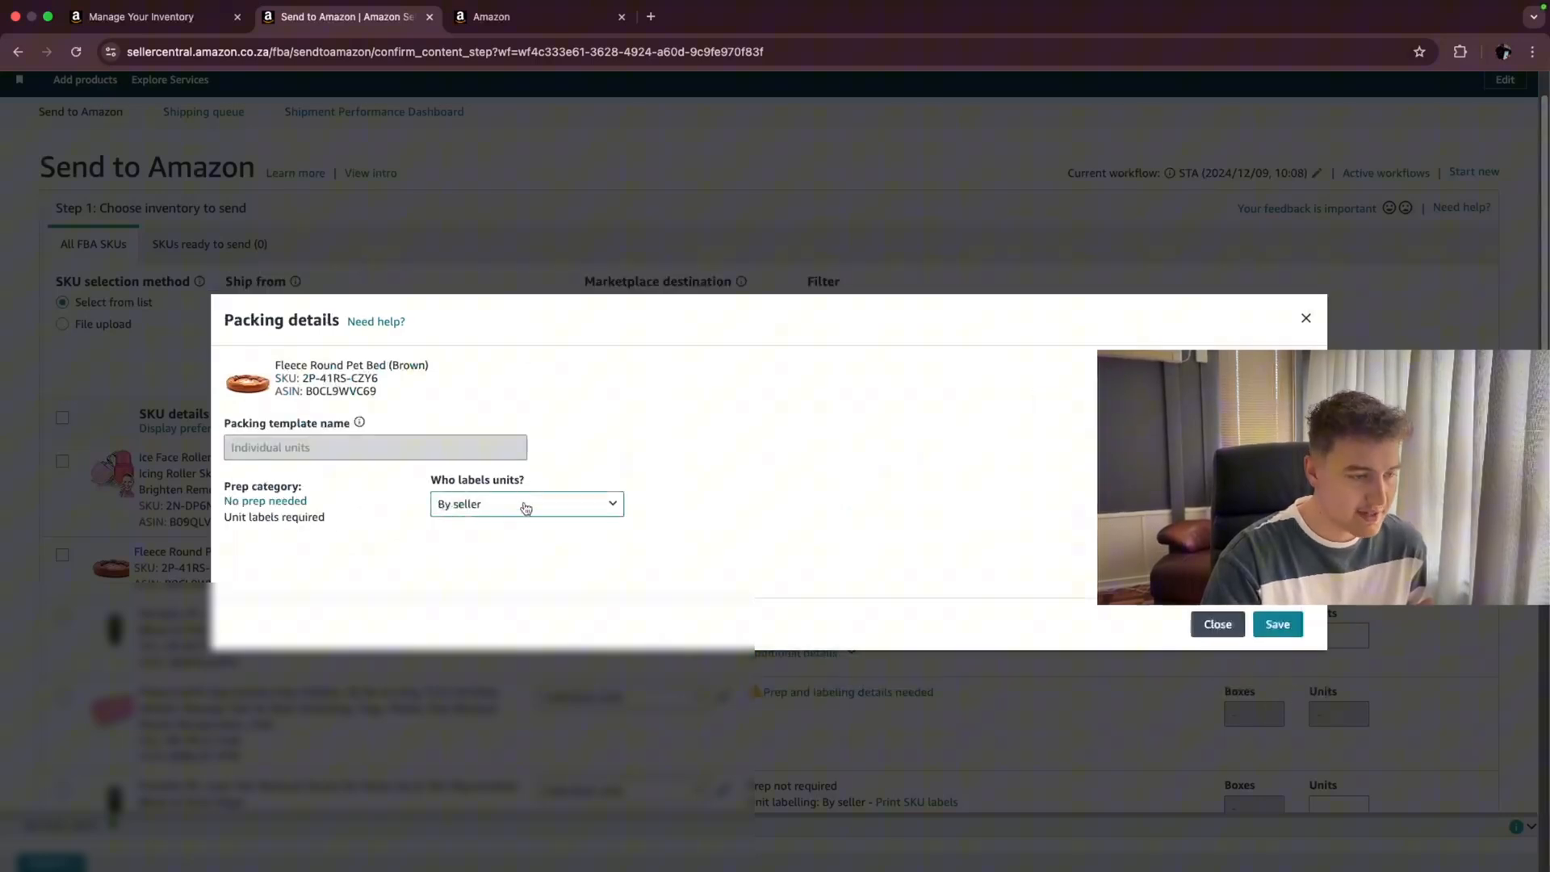
click(1277, 624)
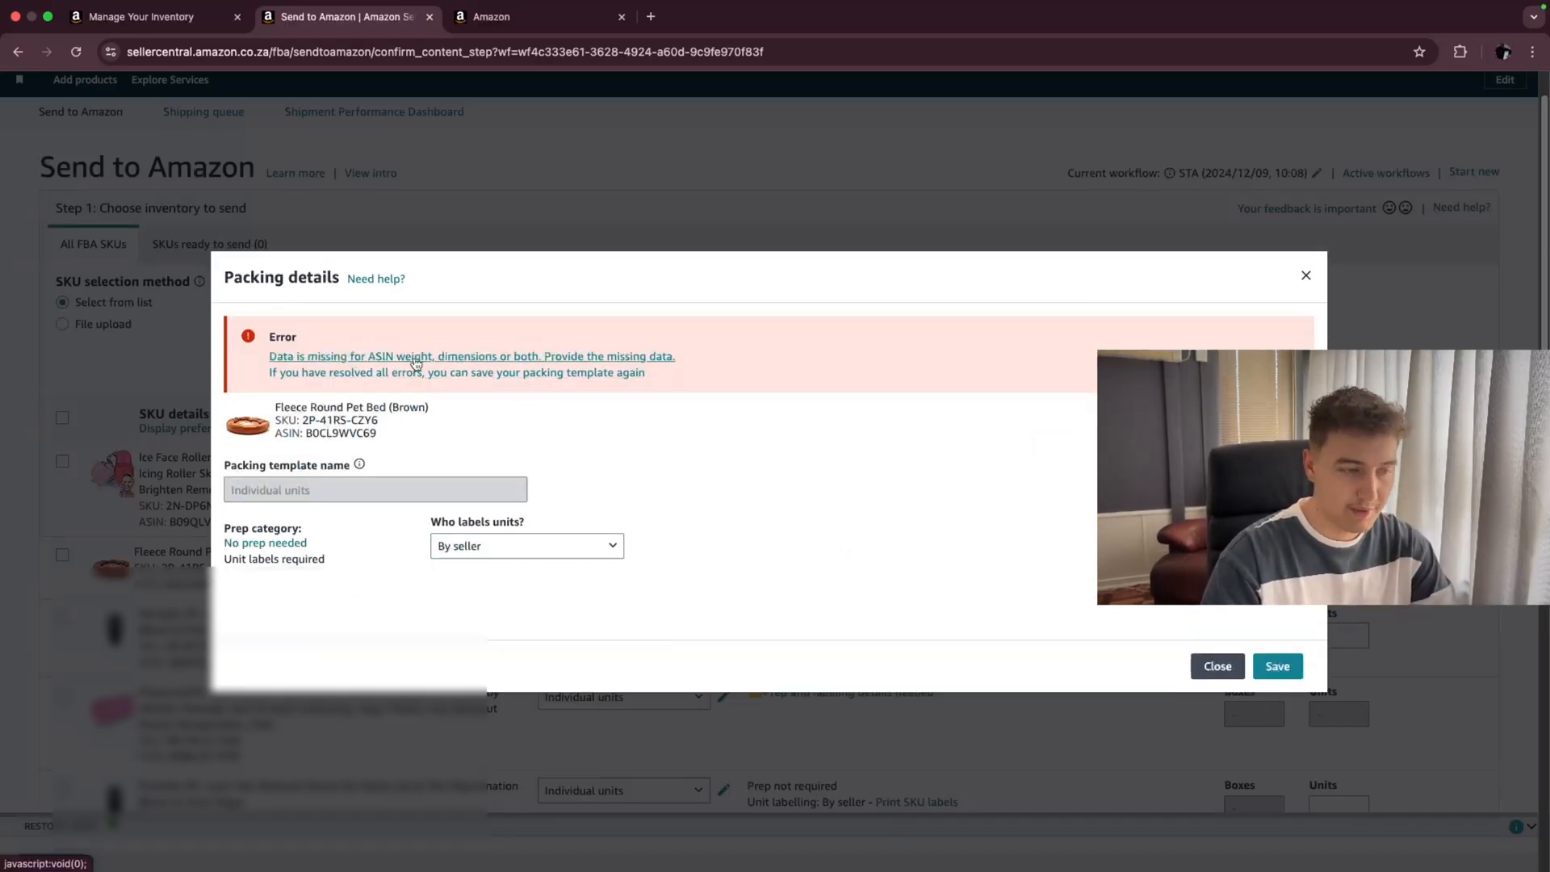
- Enter 30 × 20 × 15 in the pet bed's Update parcel dimensions form
click(471, 357)
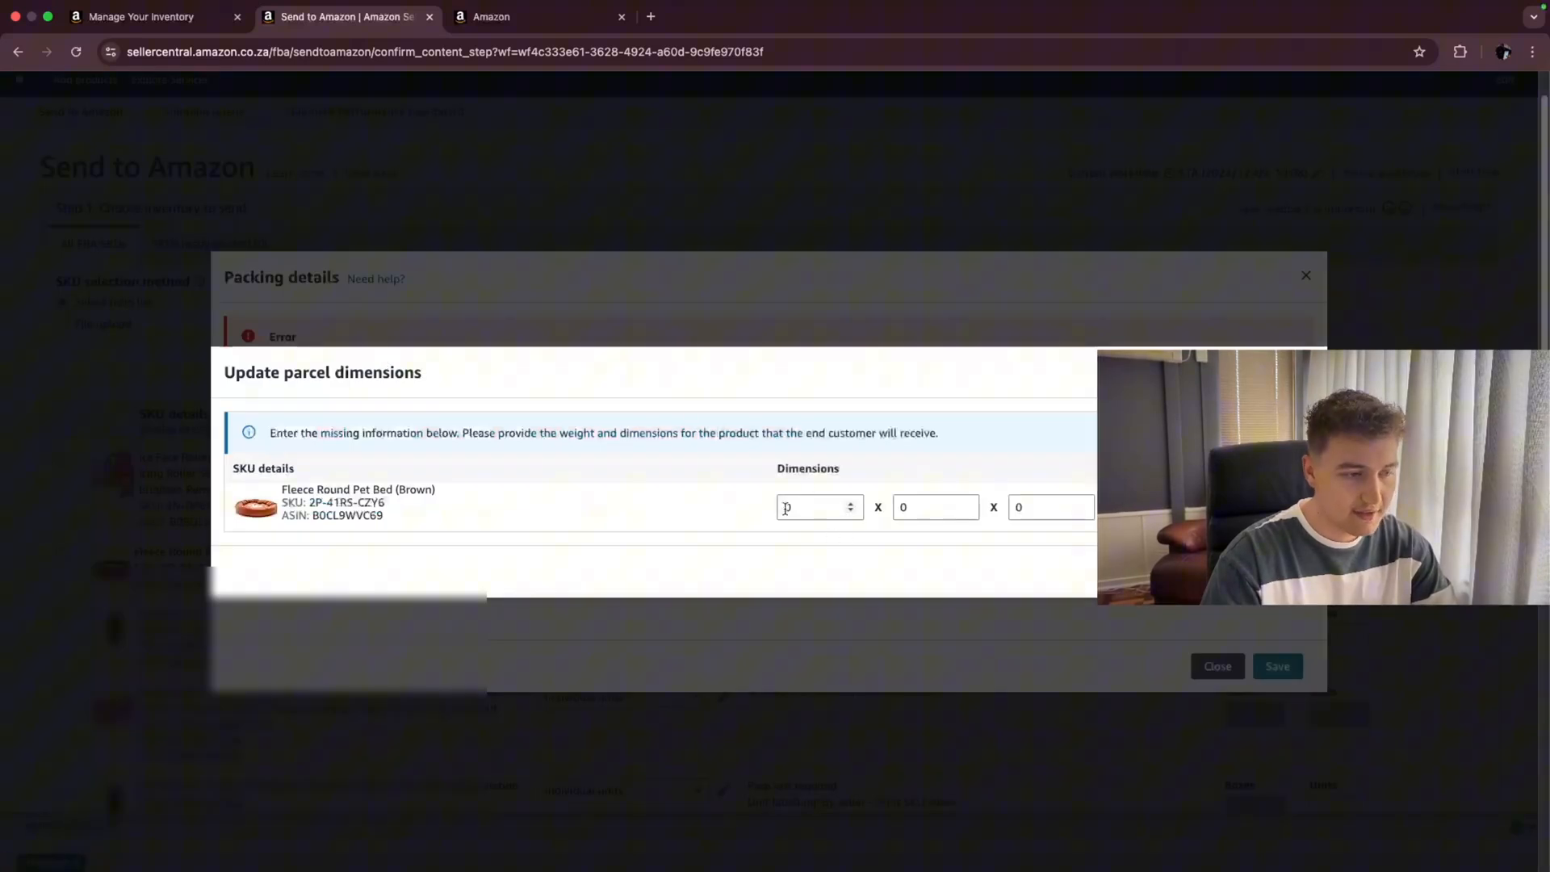
text(30)
click(936, 507)
text(20)
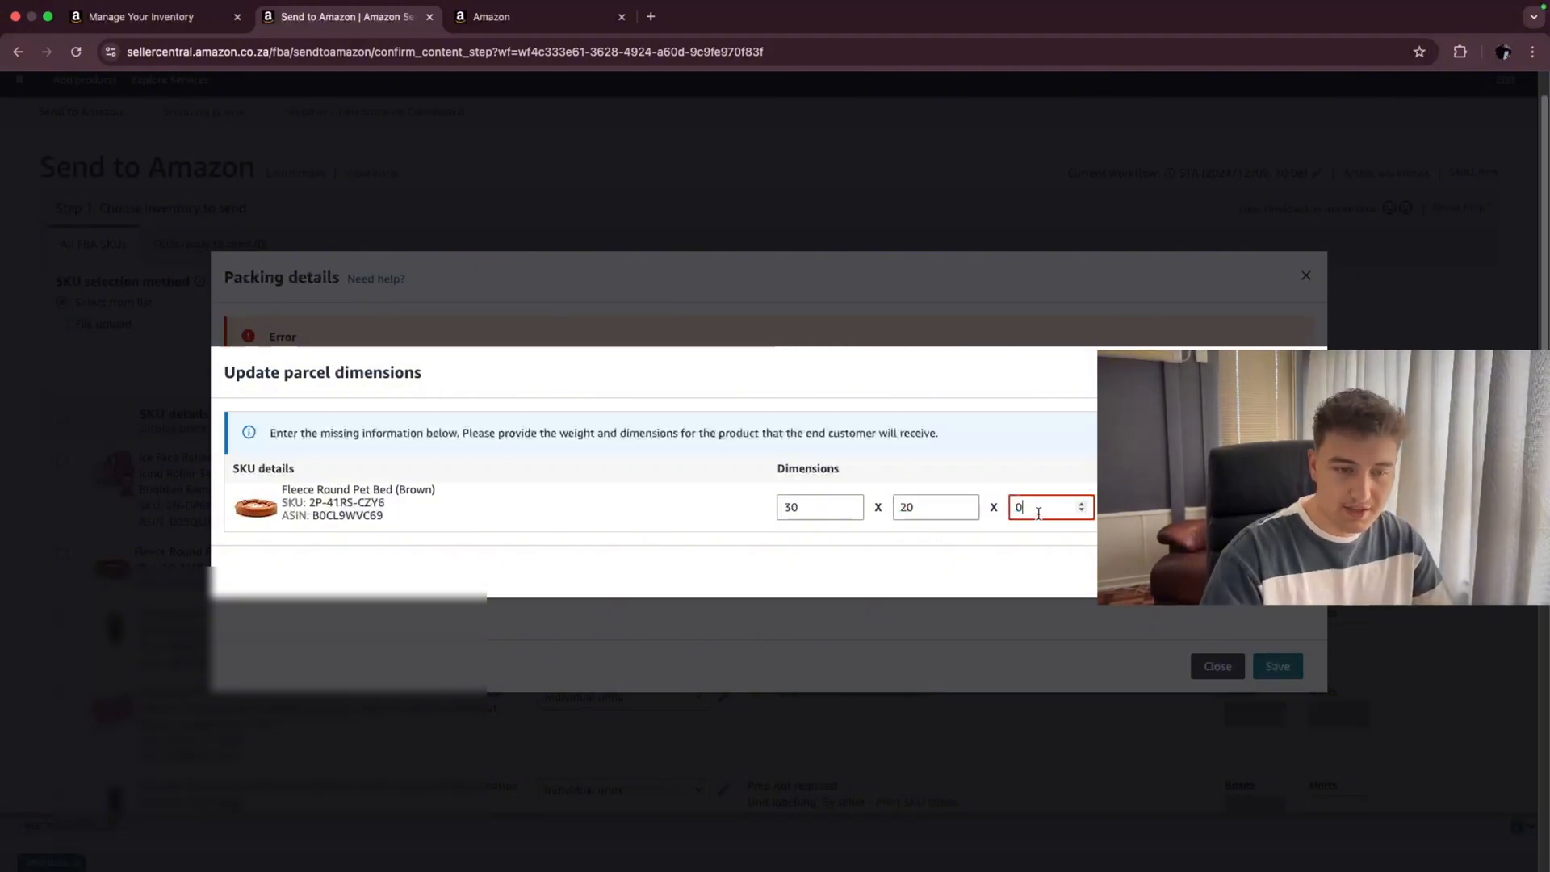
key(backspace)
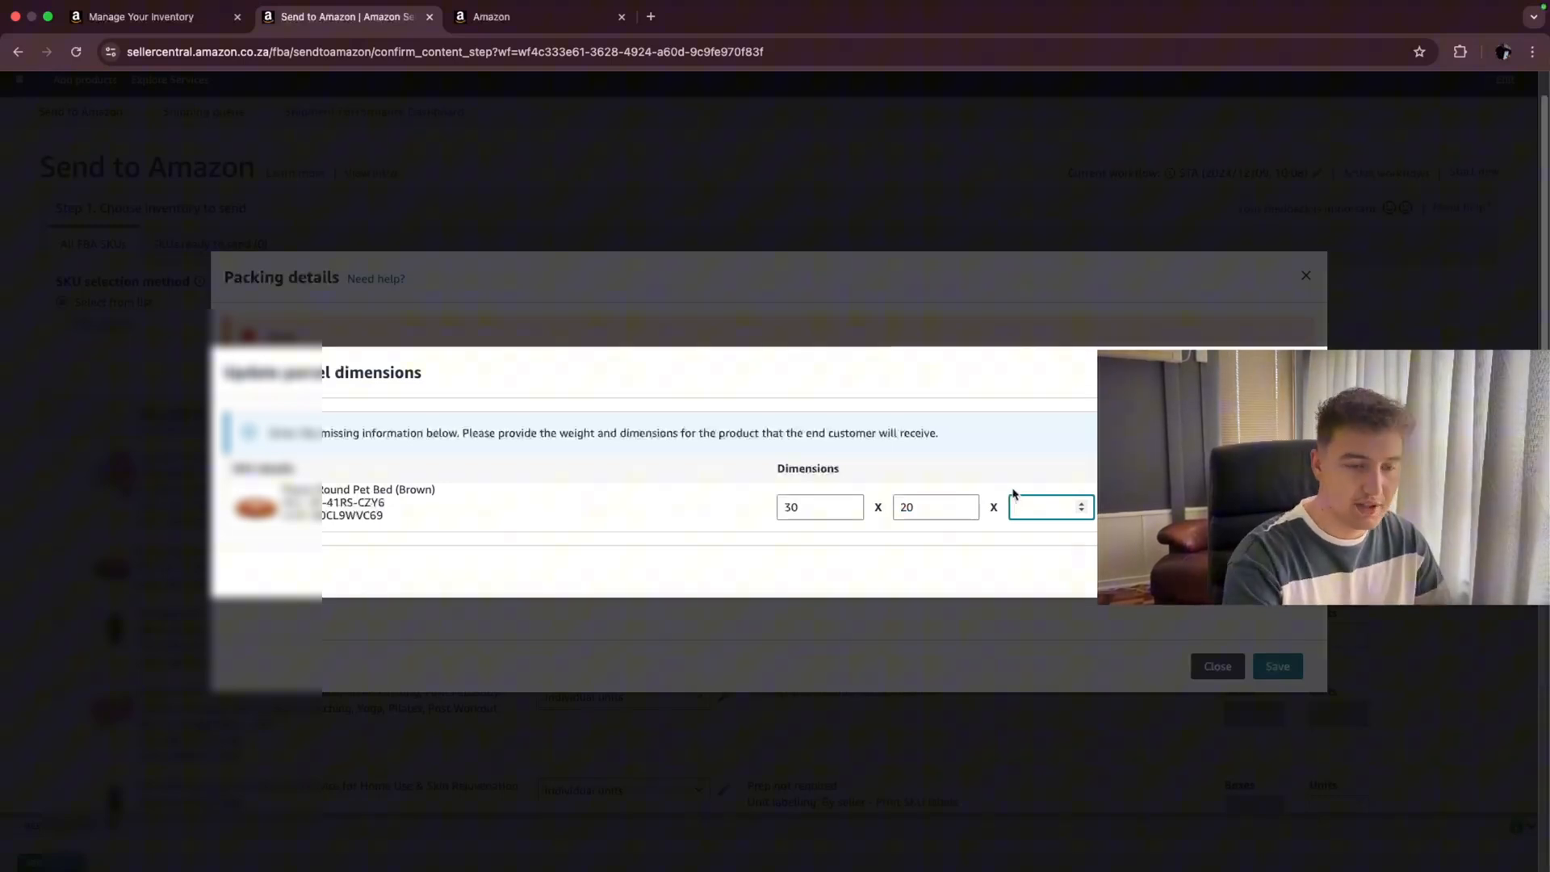
text(1)
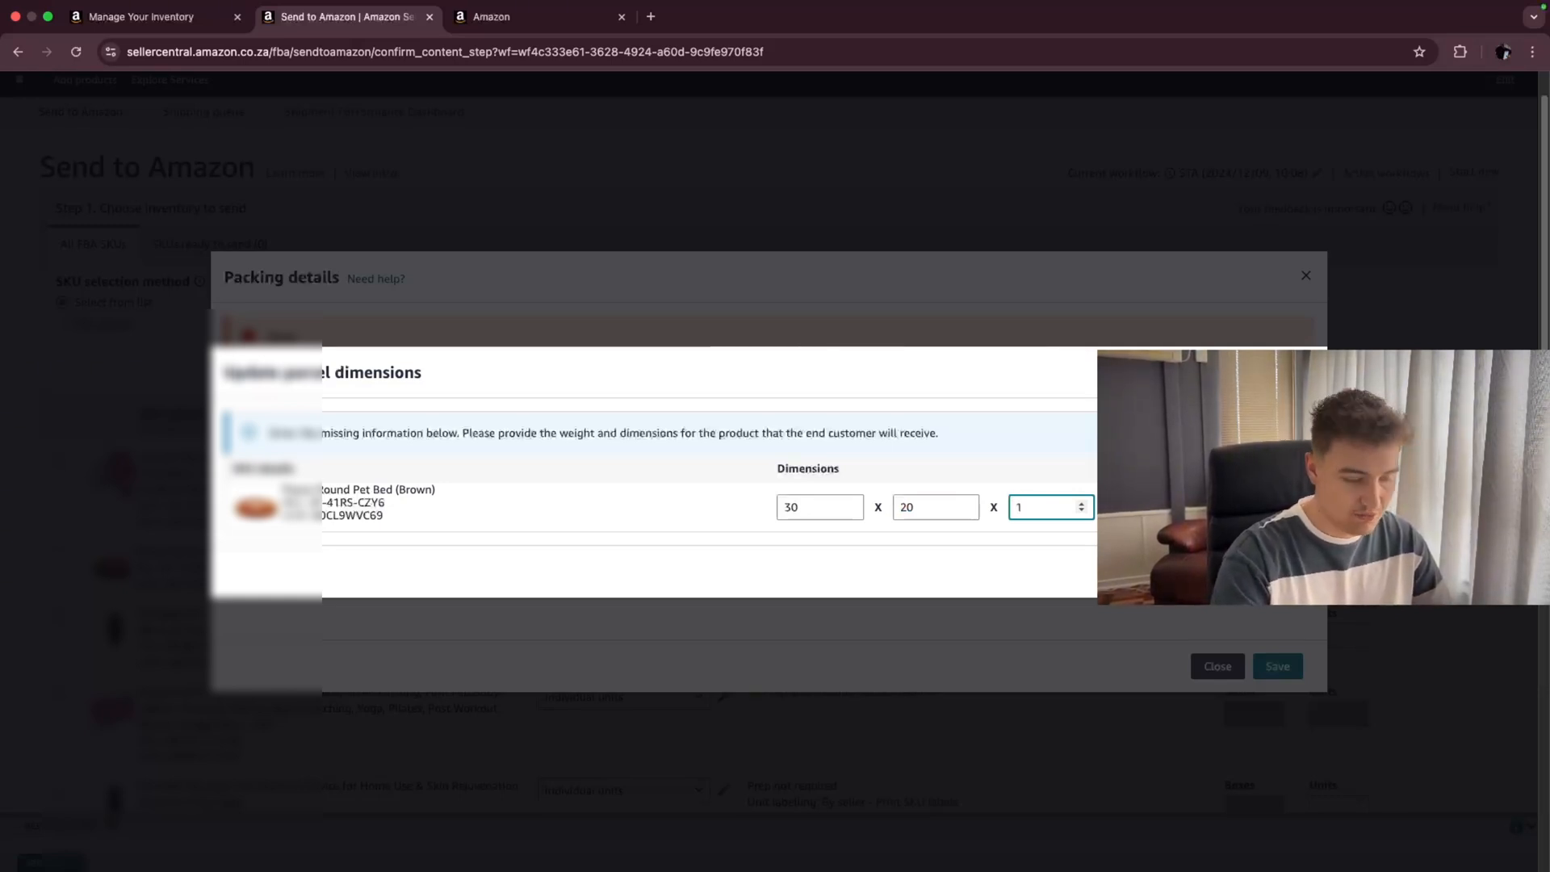
text(15)
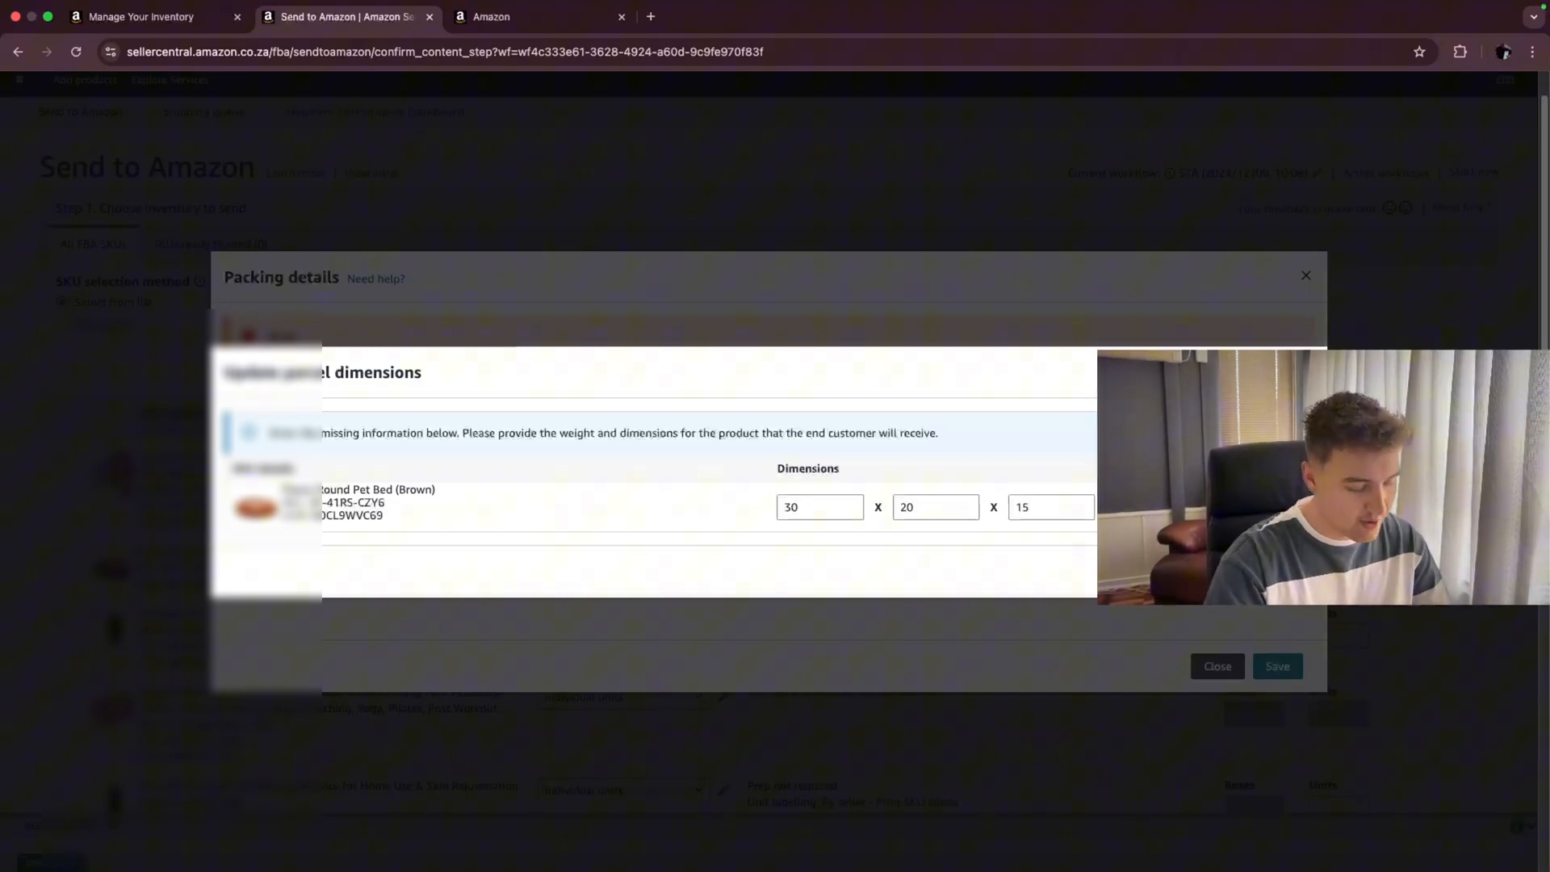
mouse_move(726, 472)
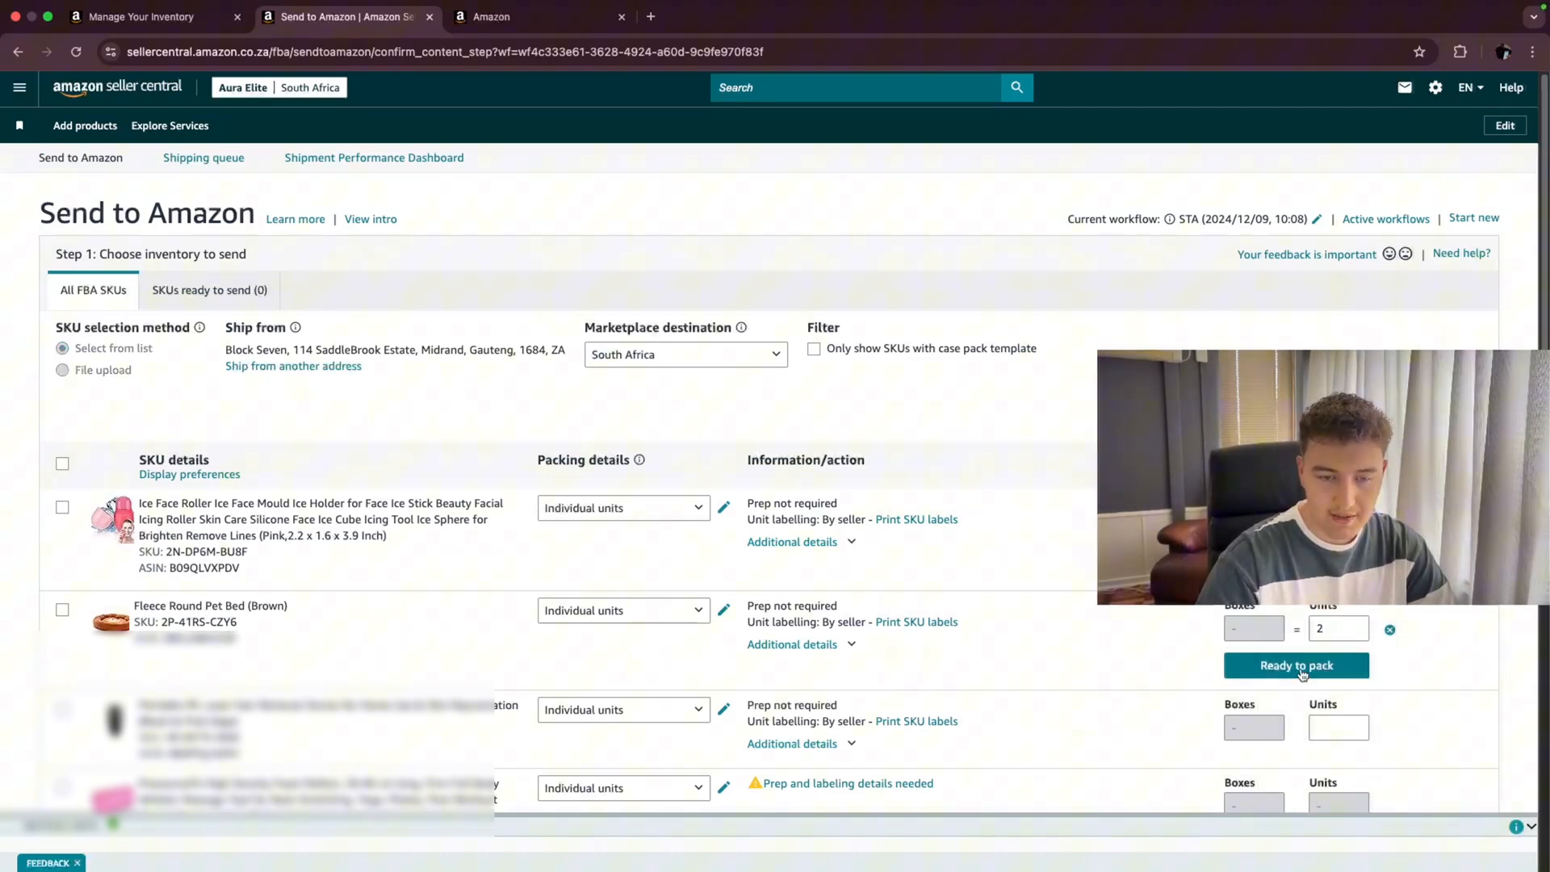
- Mark the fleece pet bed's 2 units Ready to pack
click(1295, 665)
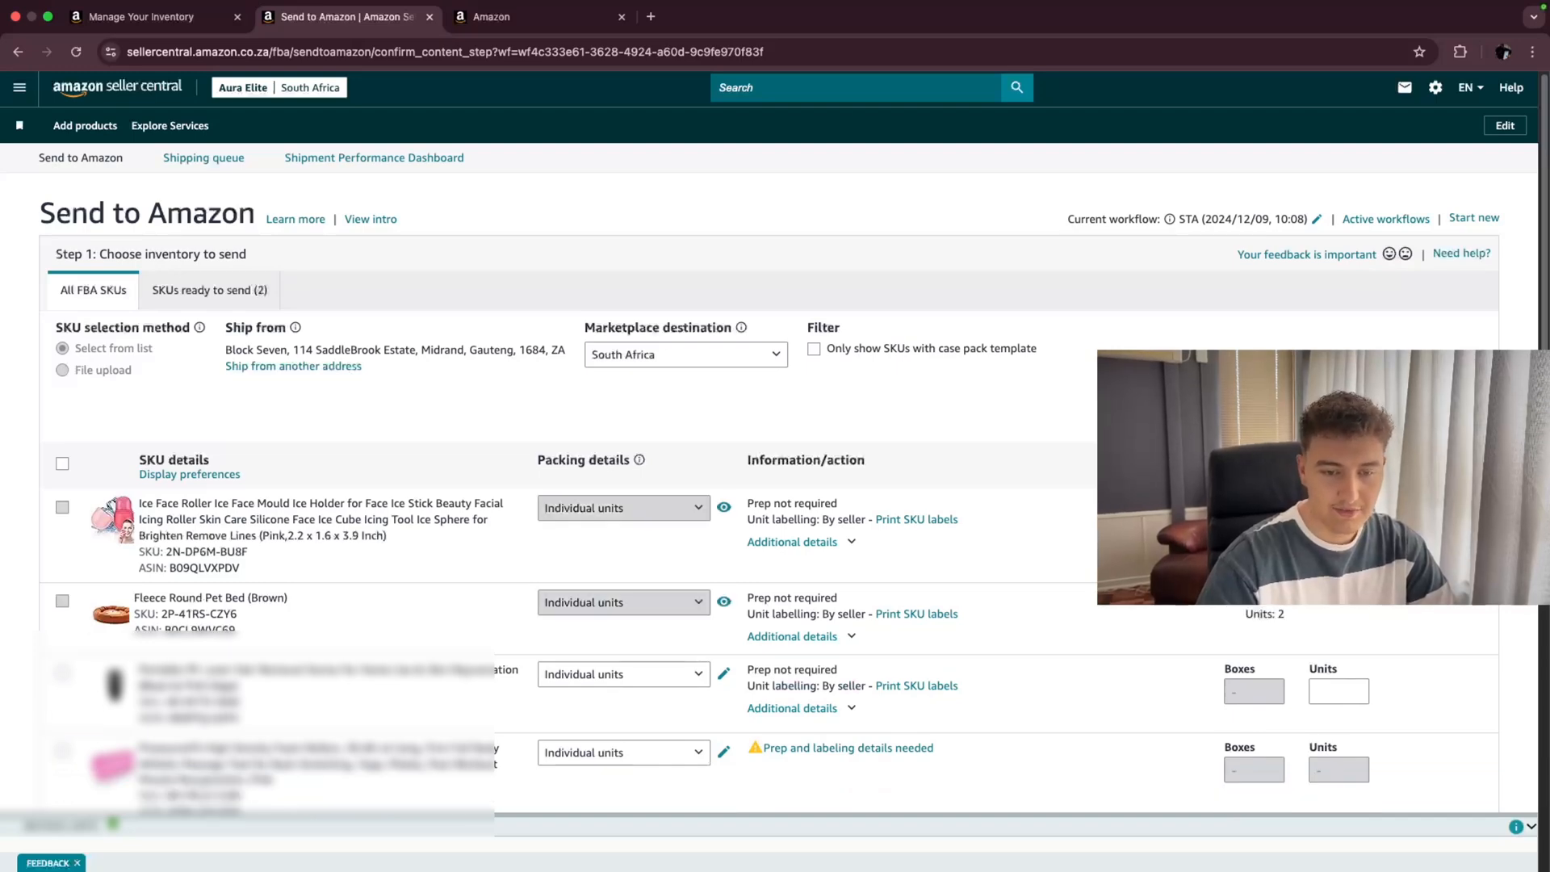
scroll(down, 3)
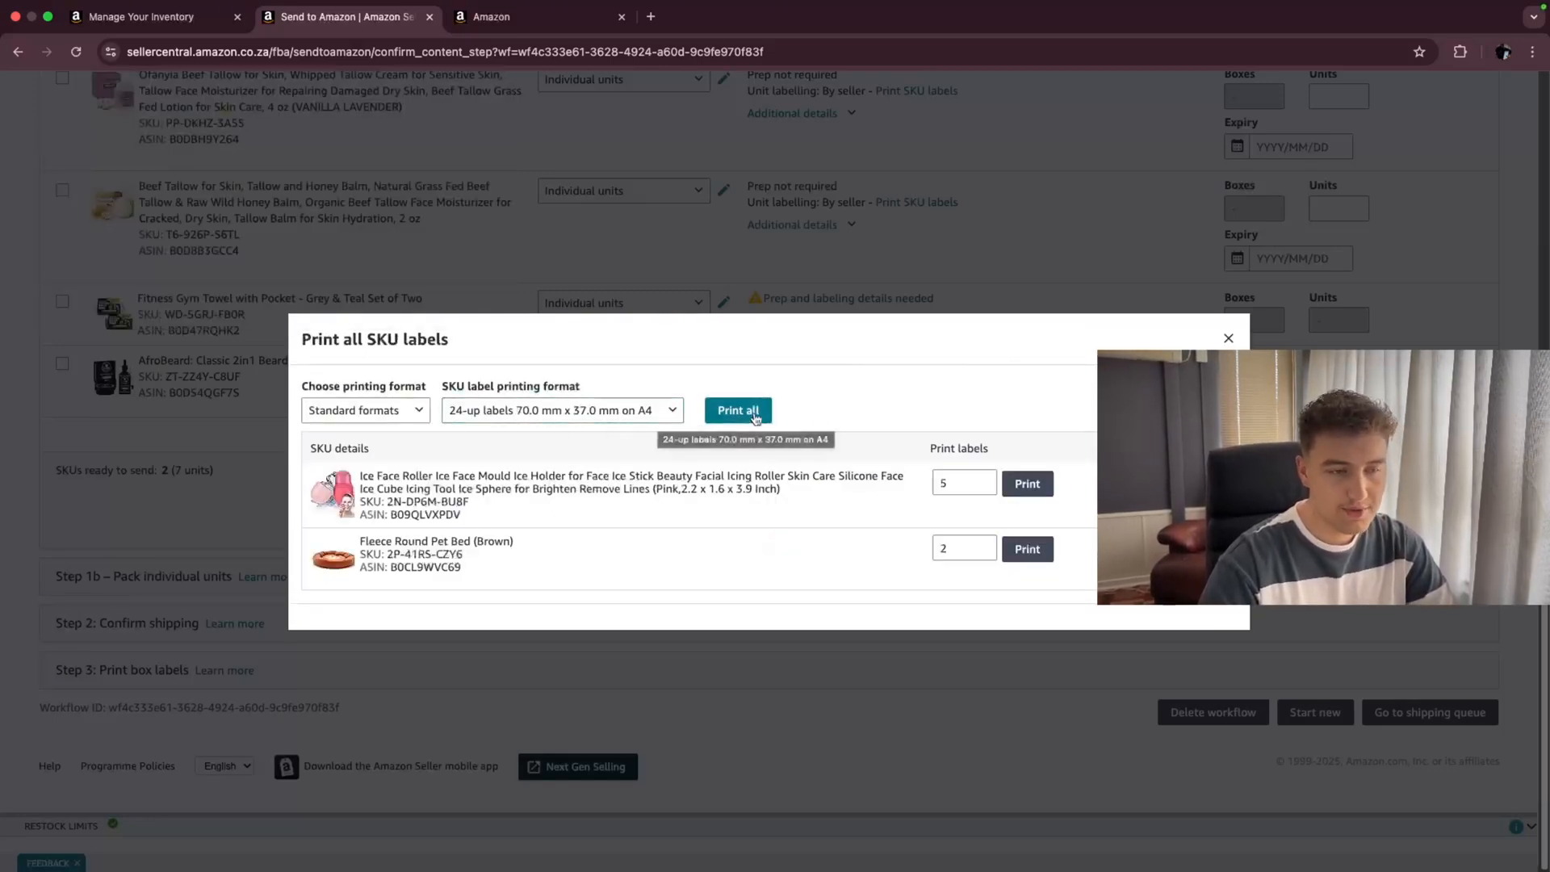
- Print all SKU labels as 24-up A4 sheets, open the downloaded PDF, and close the dialog
click(737, 409)
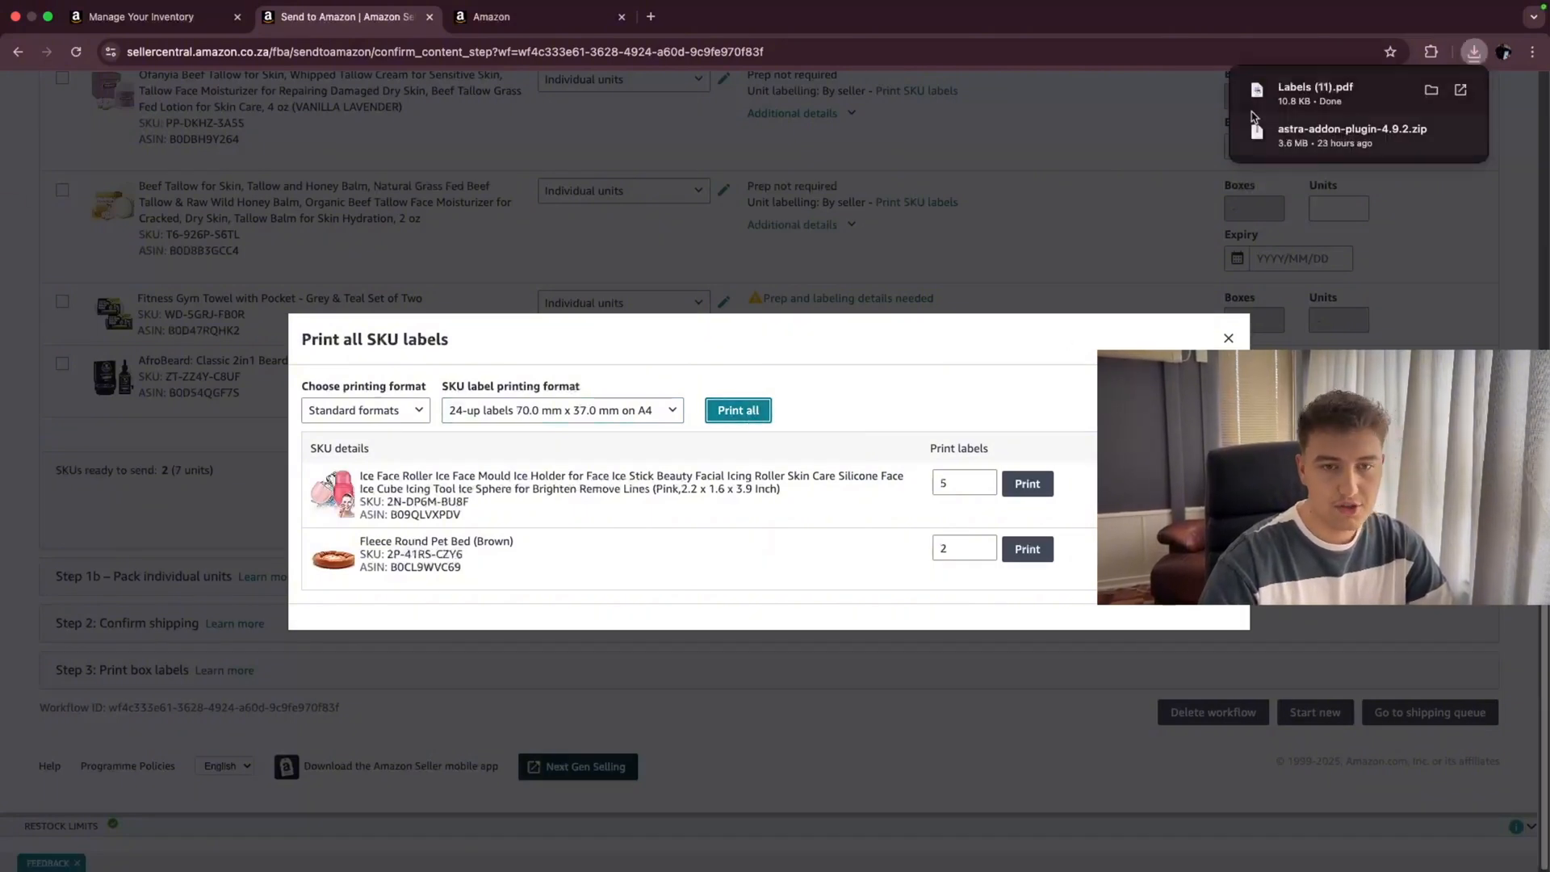
click(1316, 87)
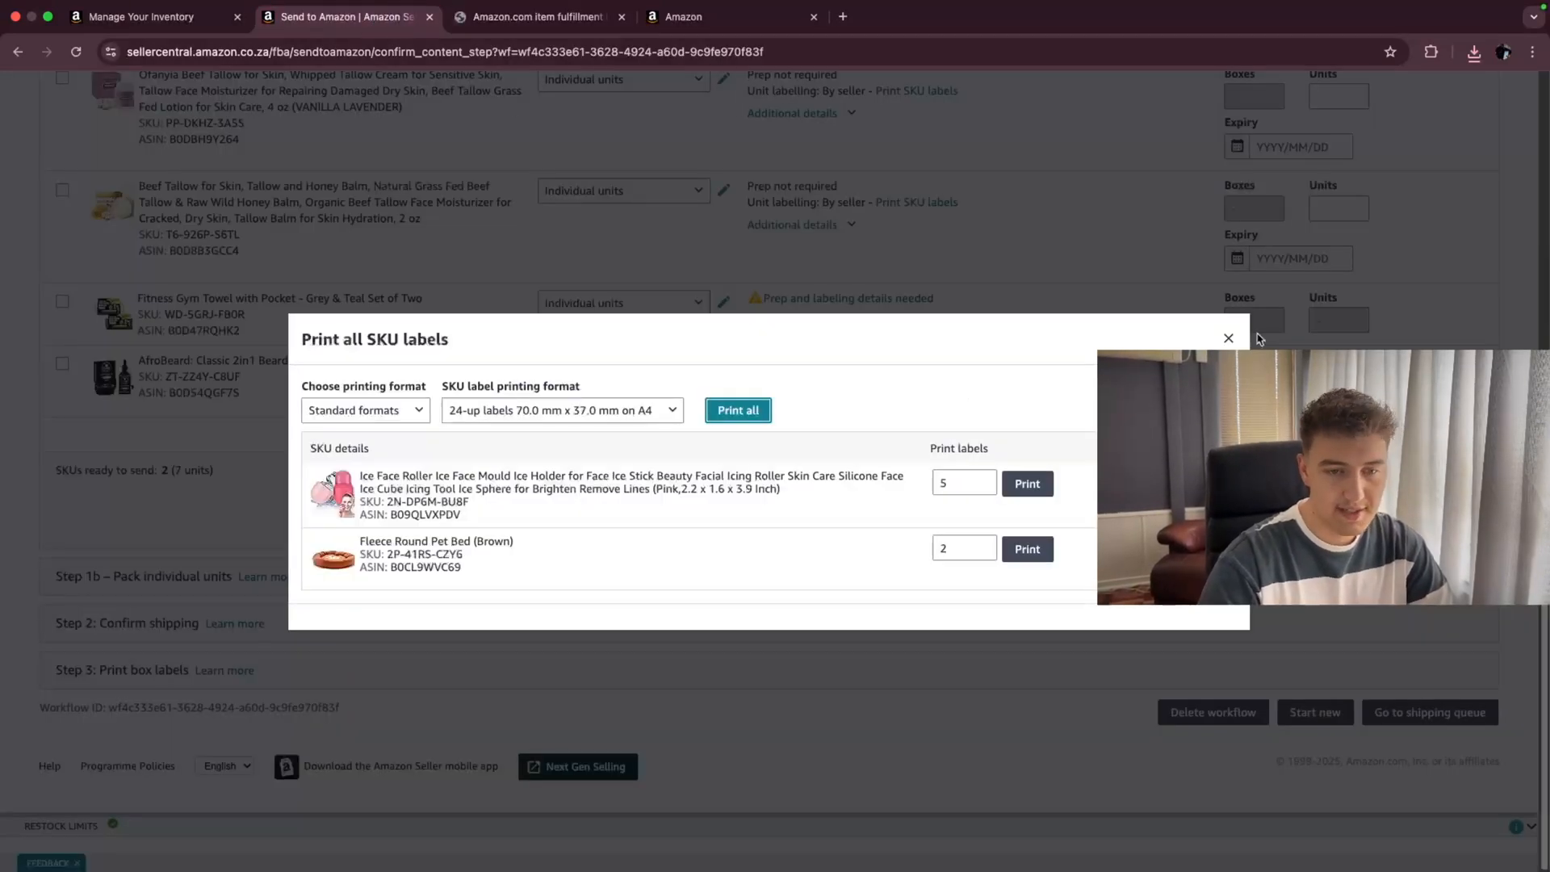
click(1228, 338)
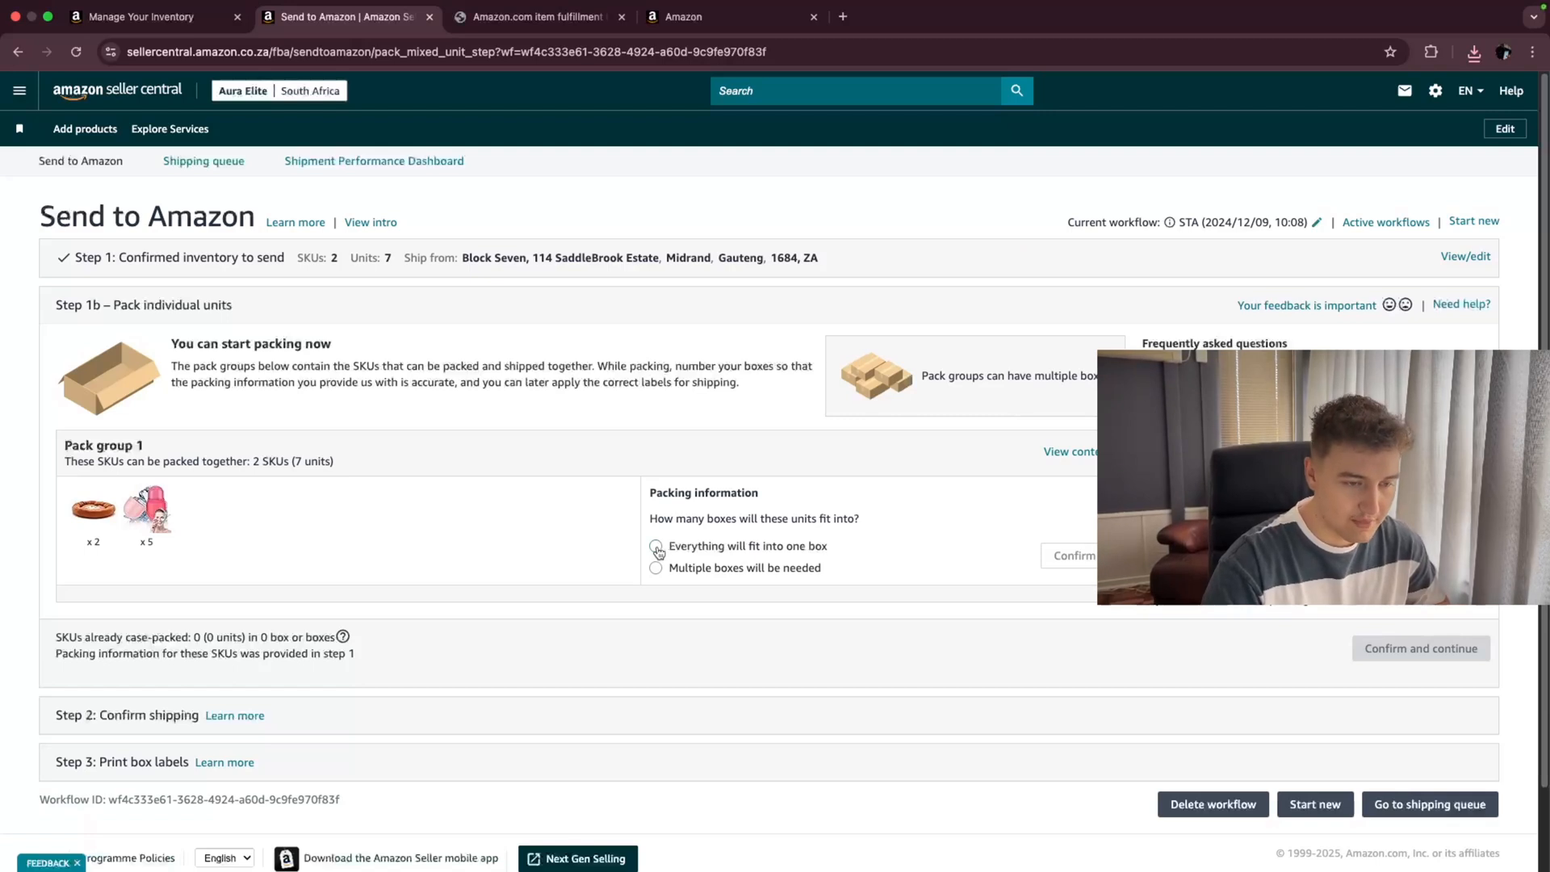
- Confirm pack group 1 as one 50 × 40 × 30 cm box weighing 4 kg
click(656, 546)
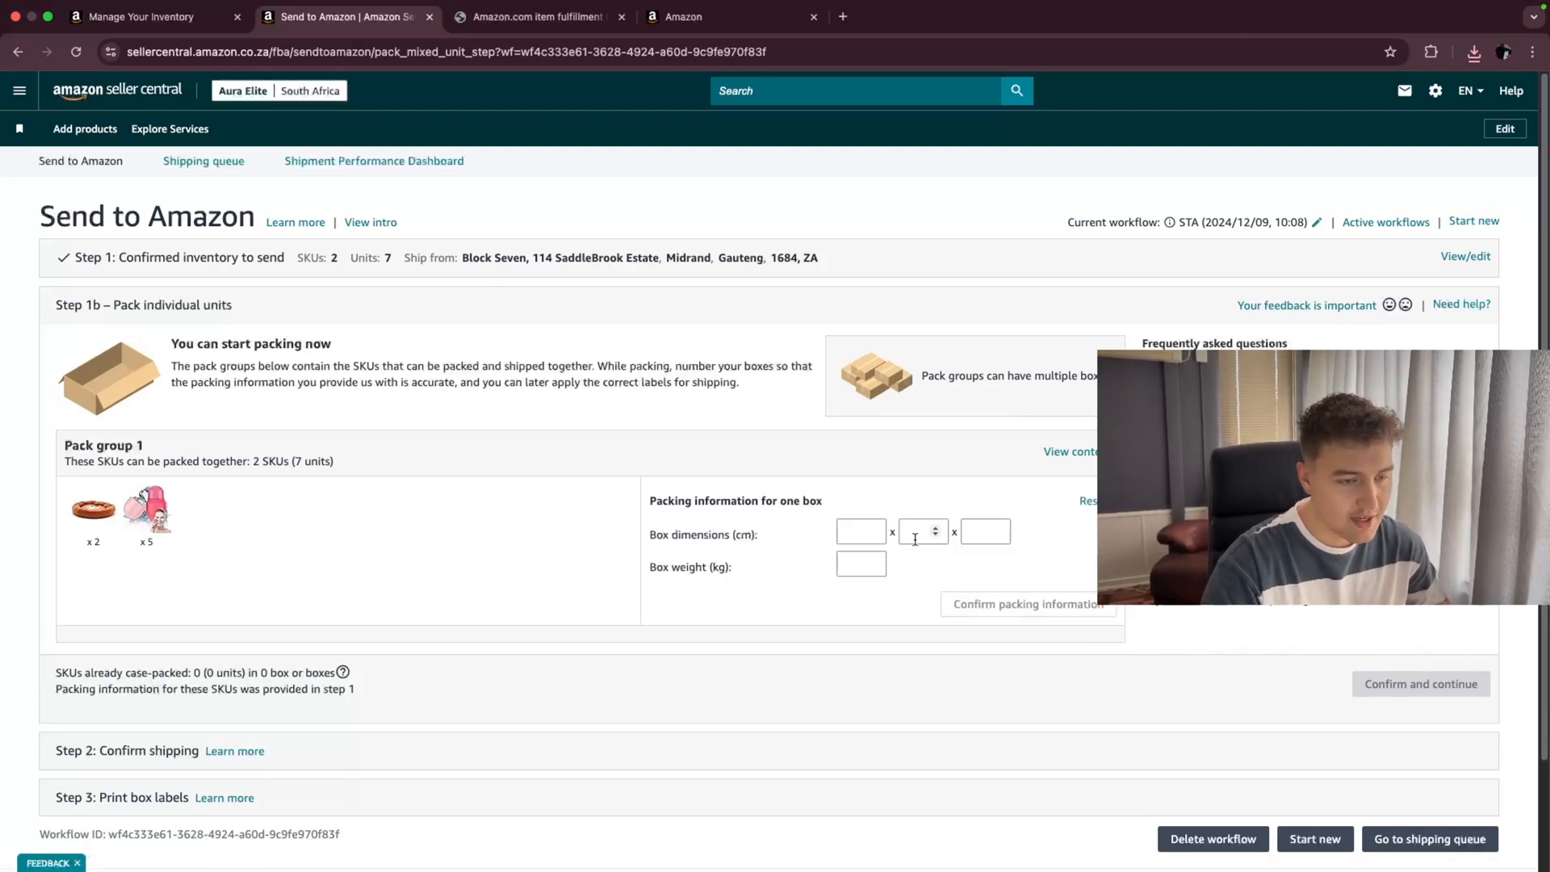
click(859, 531)
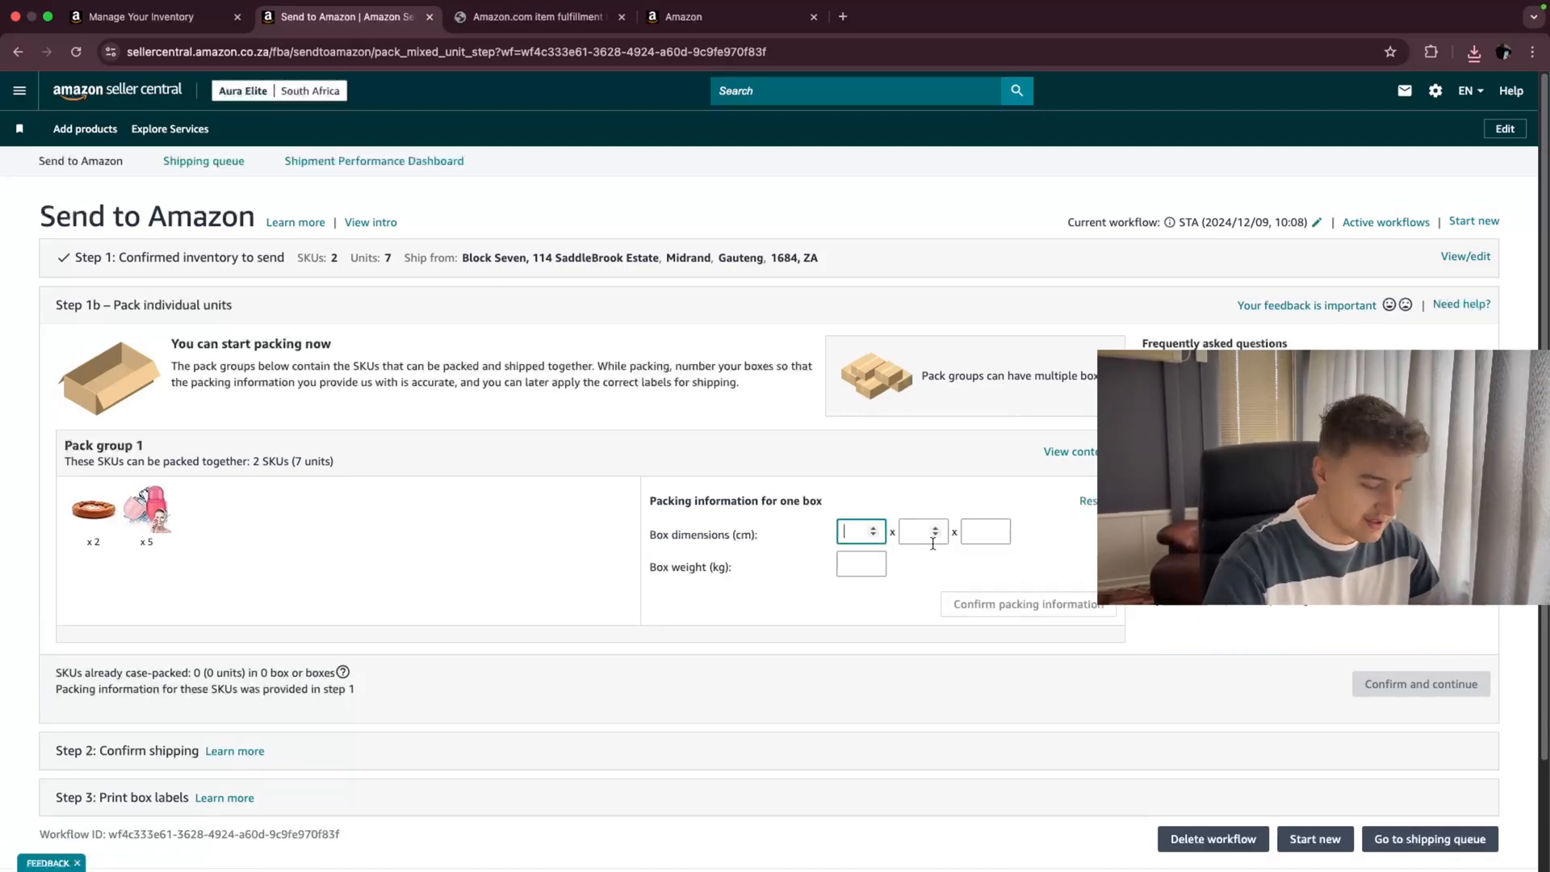
text(40)
click(985, 532)
text(30)
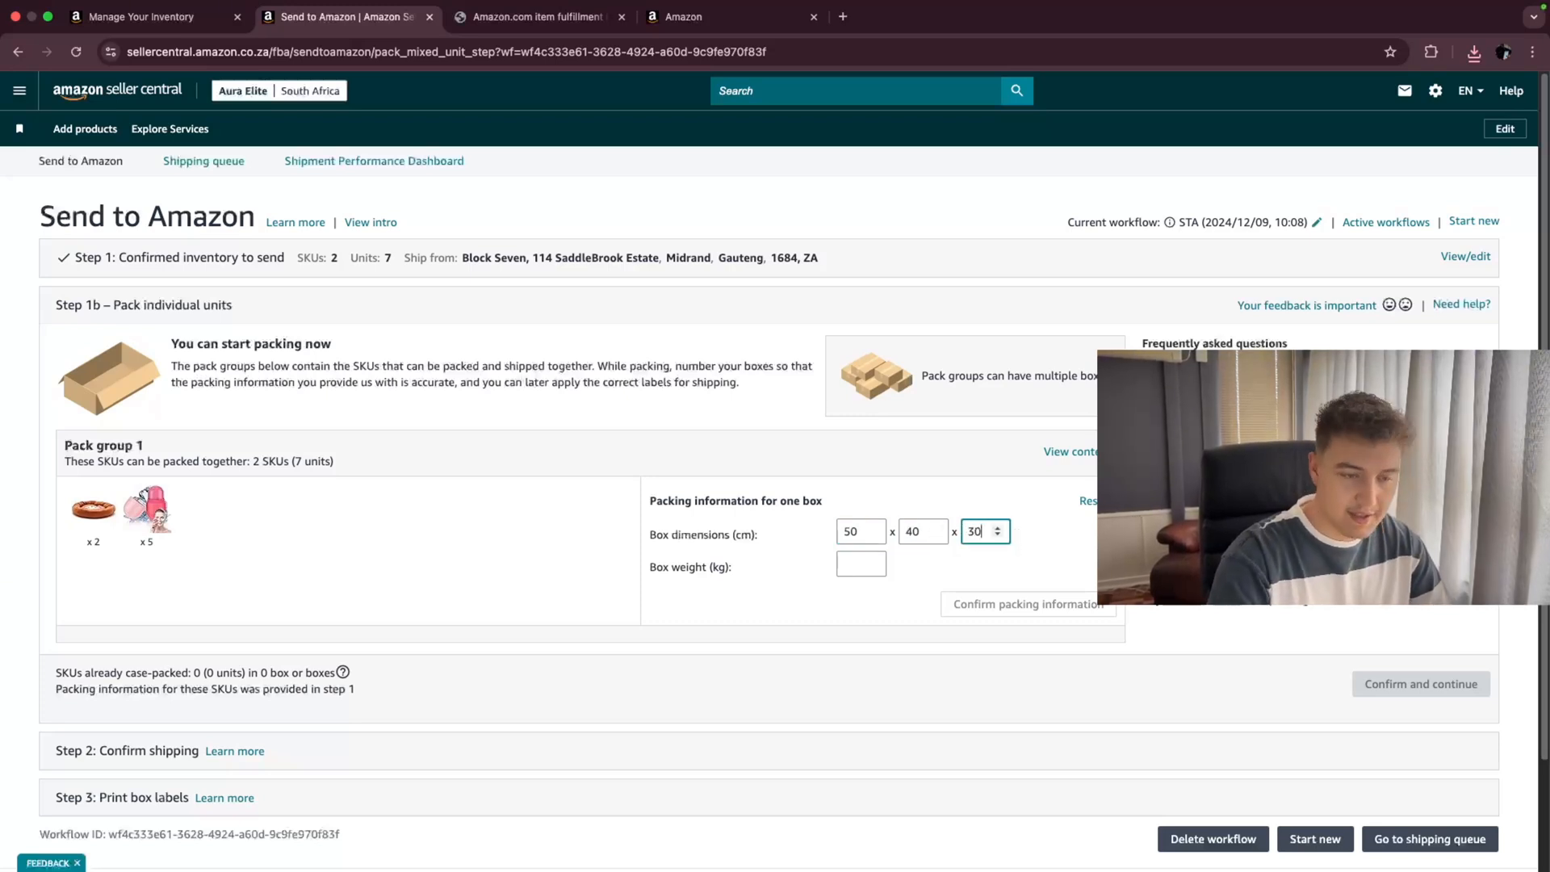
click(860, 563)
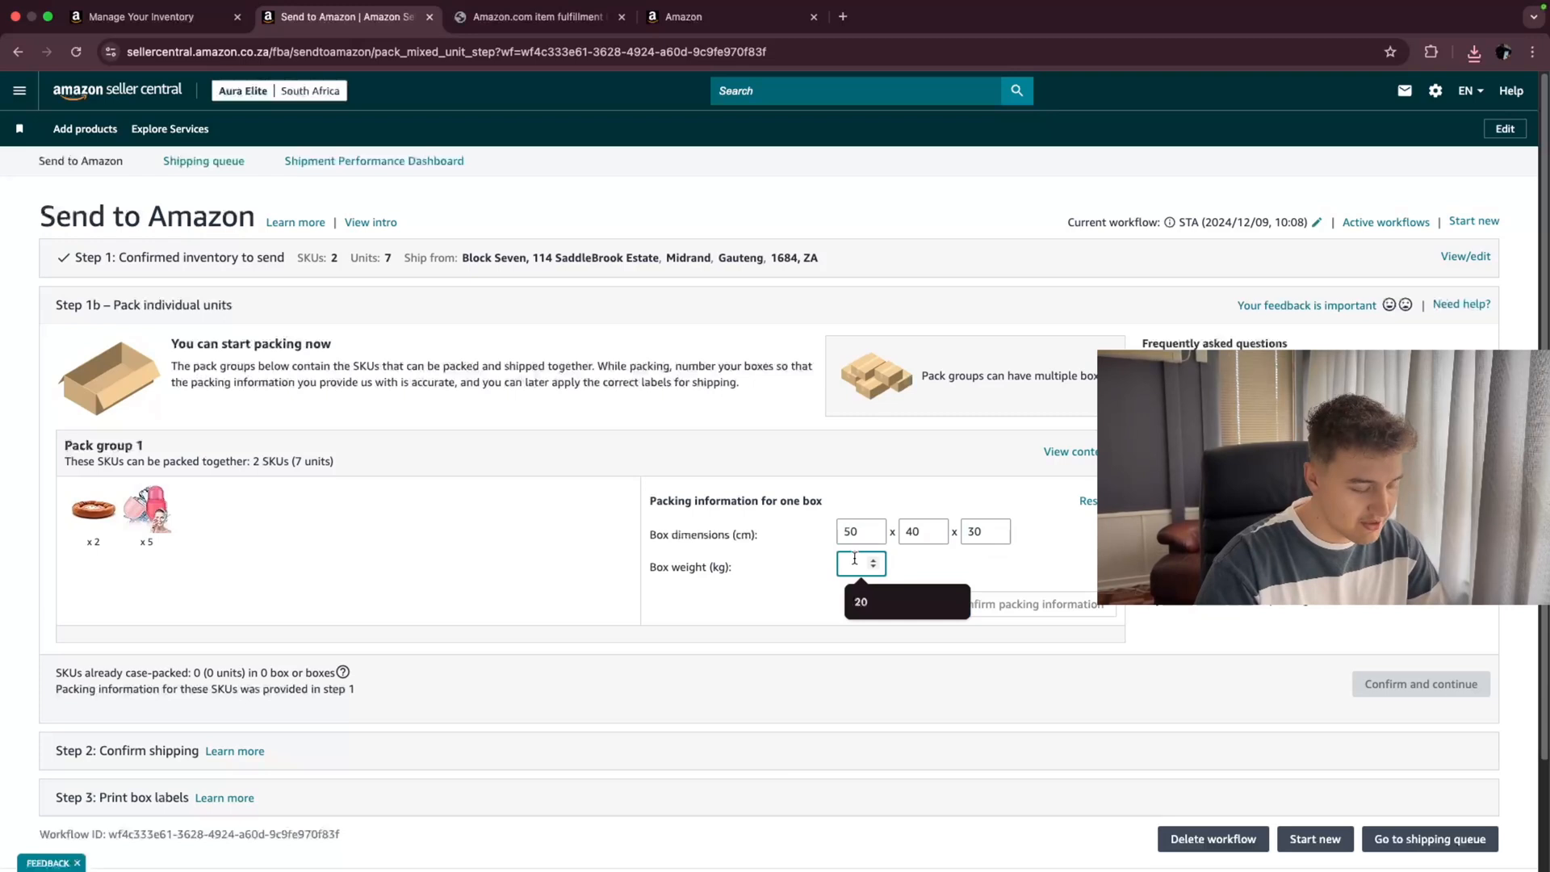
text(4)
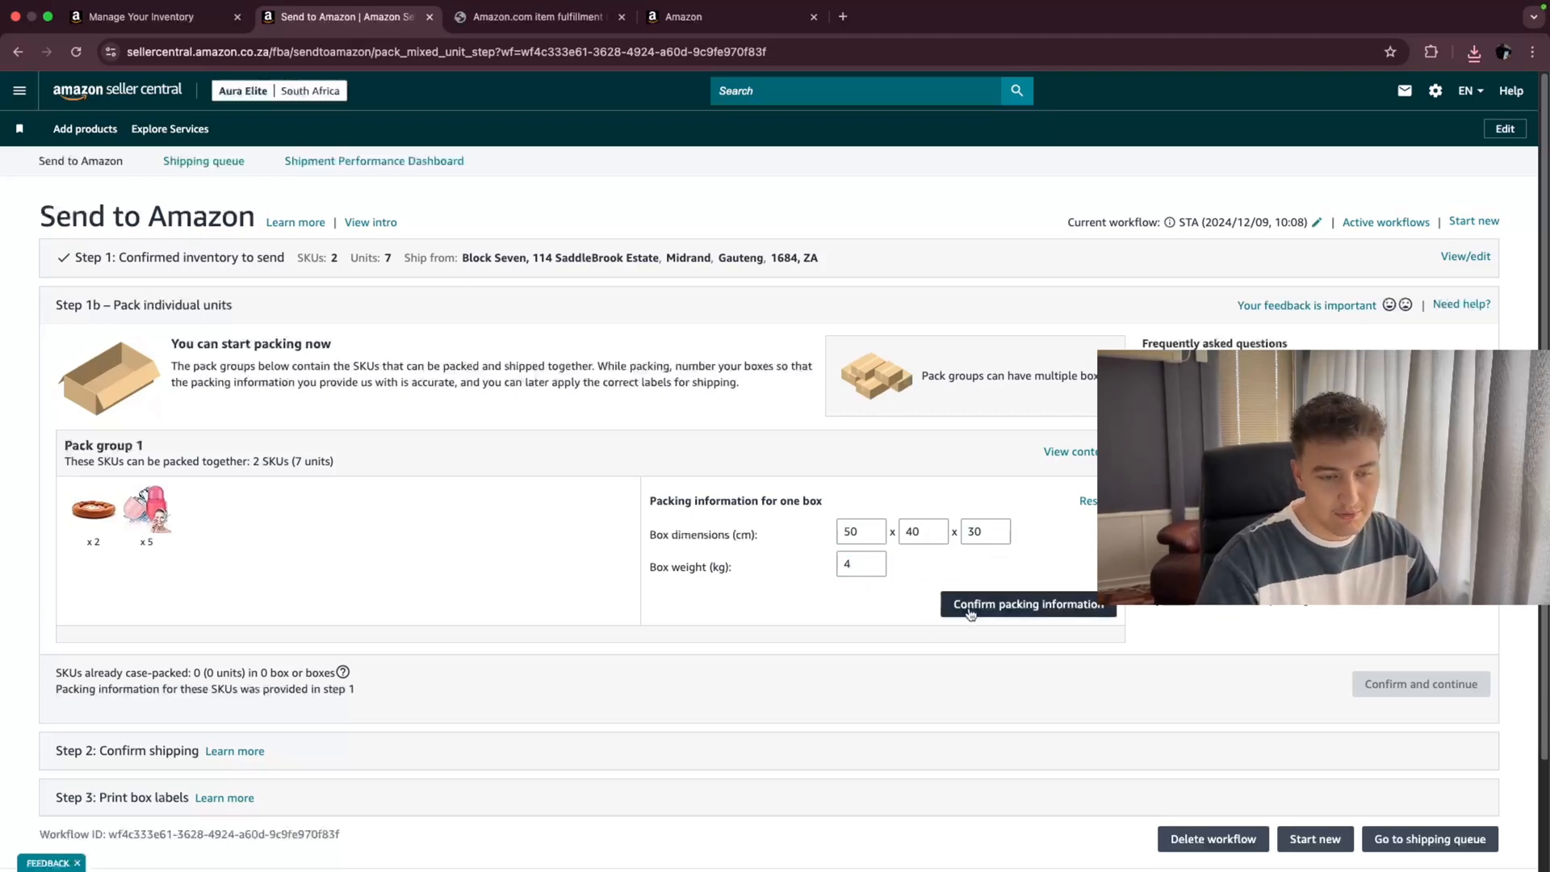
click(1026, 604)
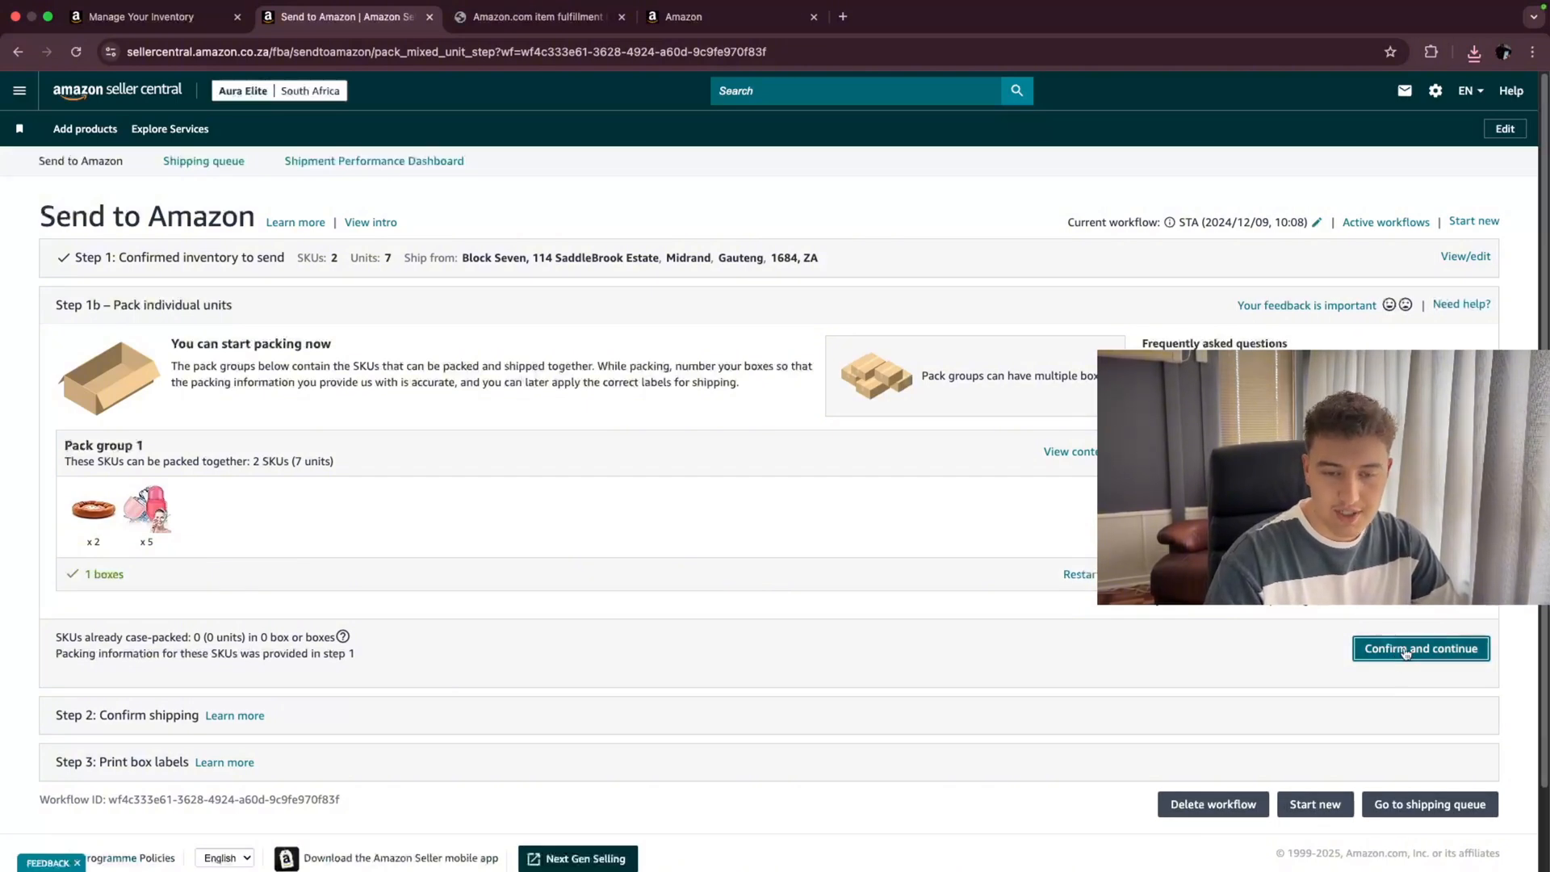
- Continue to shipping and set the small parcel ship date to 14 April 2025
click(1421, 647)
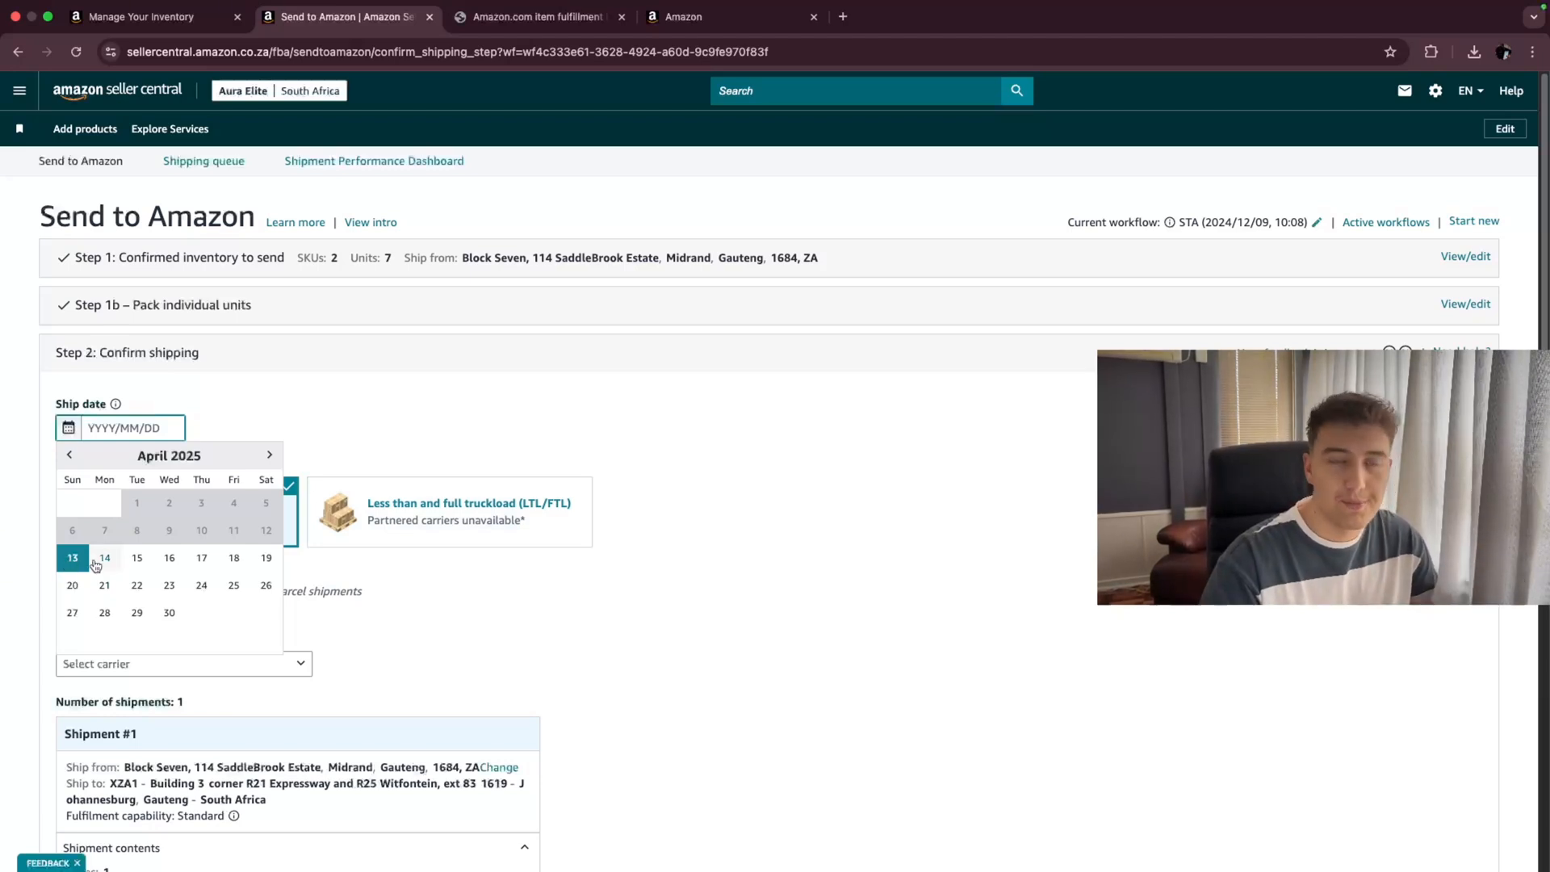
click(104, 557)
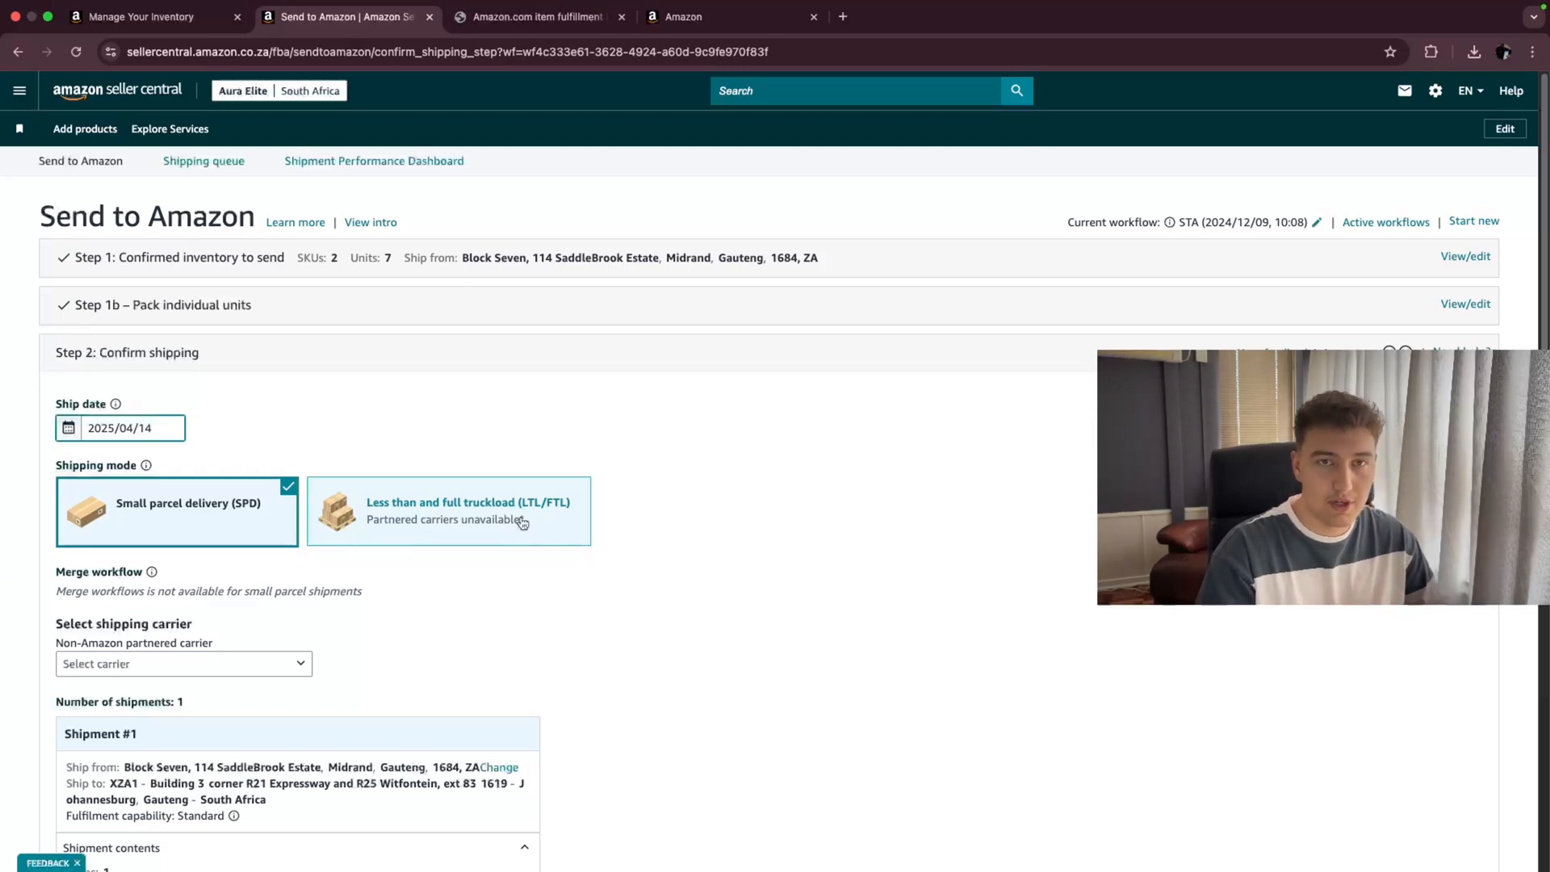
mouse_move(200, 488)
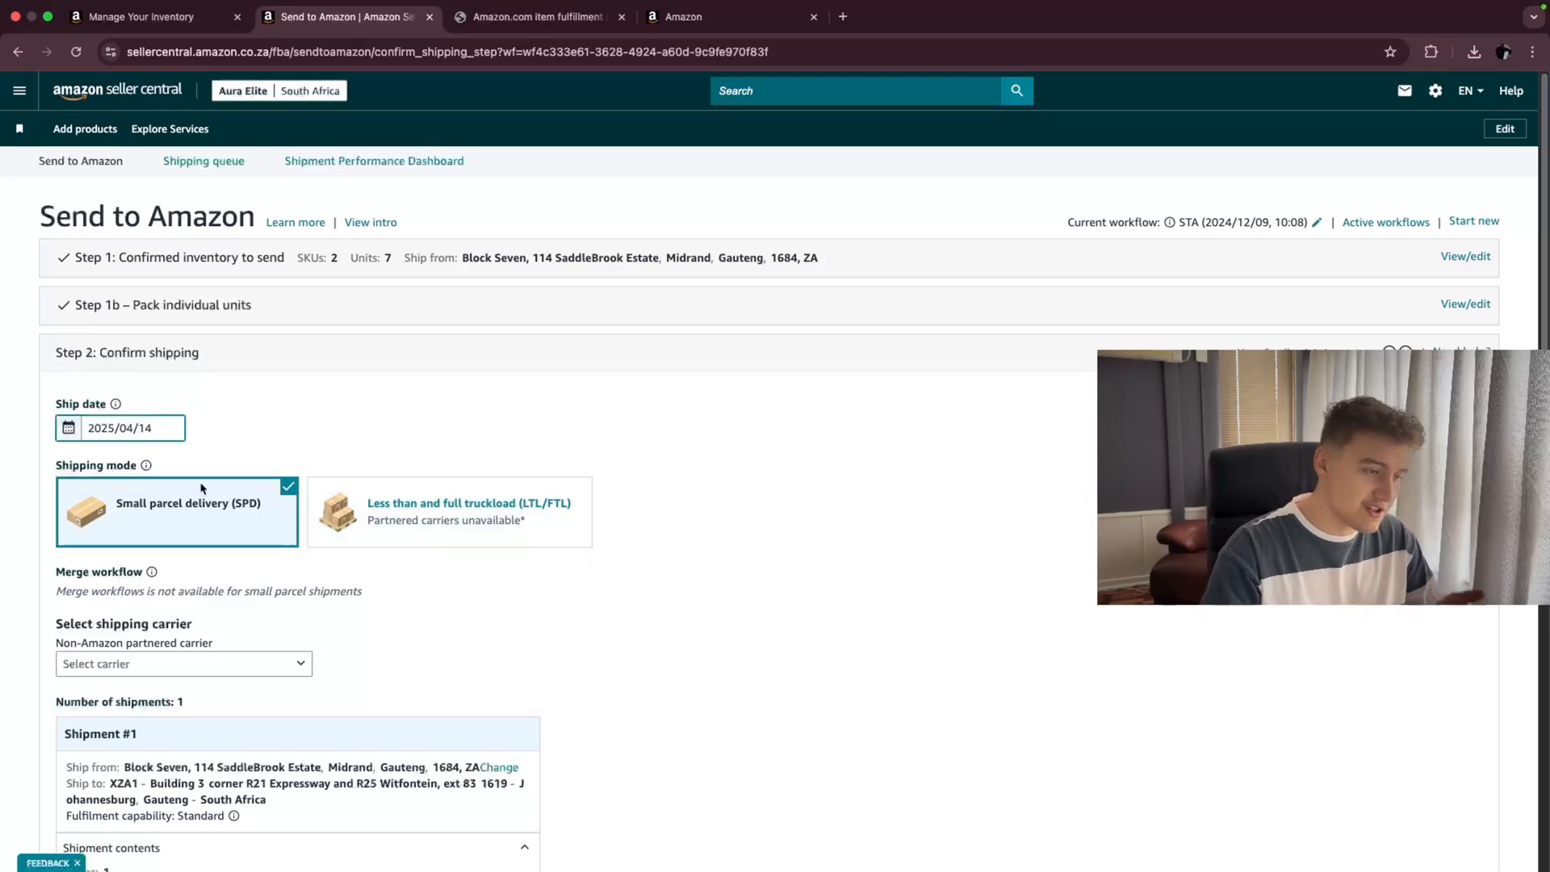
- Choose carrier Other, then accept charges and confirm shipping for shipment FBA15K7HZS1D
scroll(down, 3)
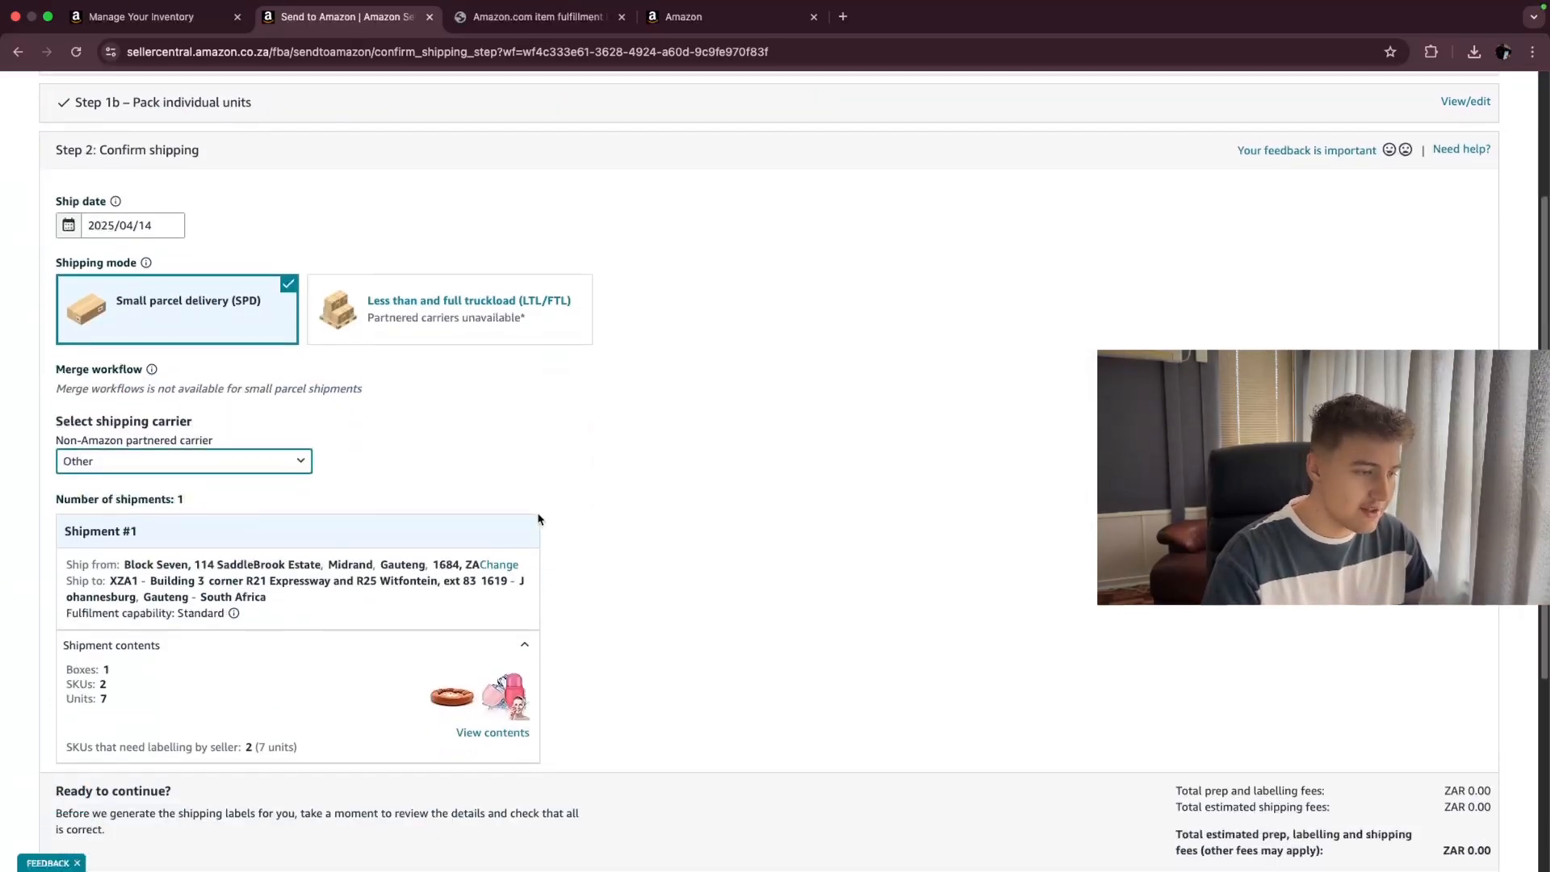
scroll(down, 3)
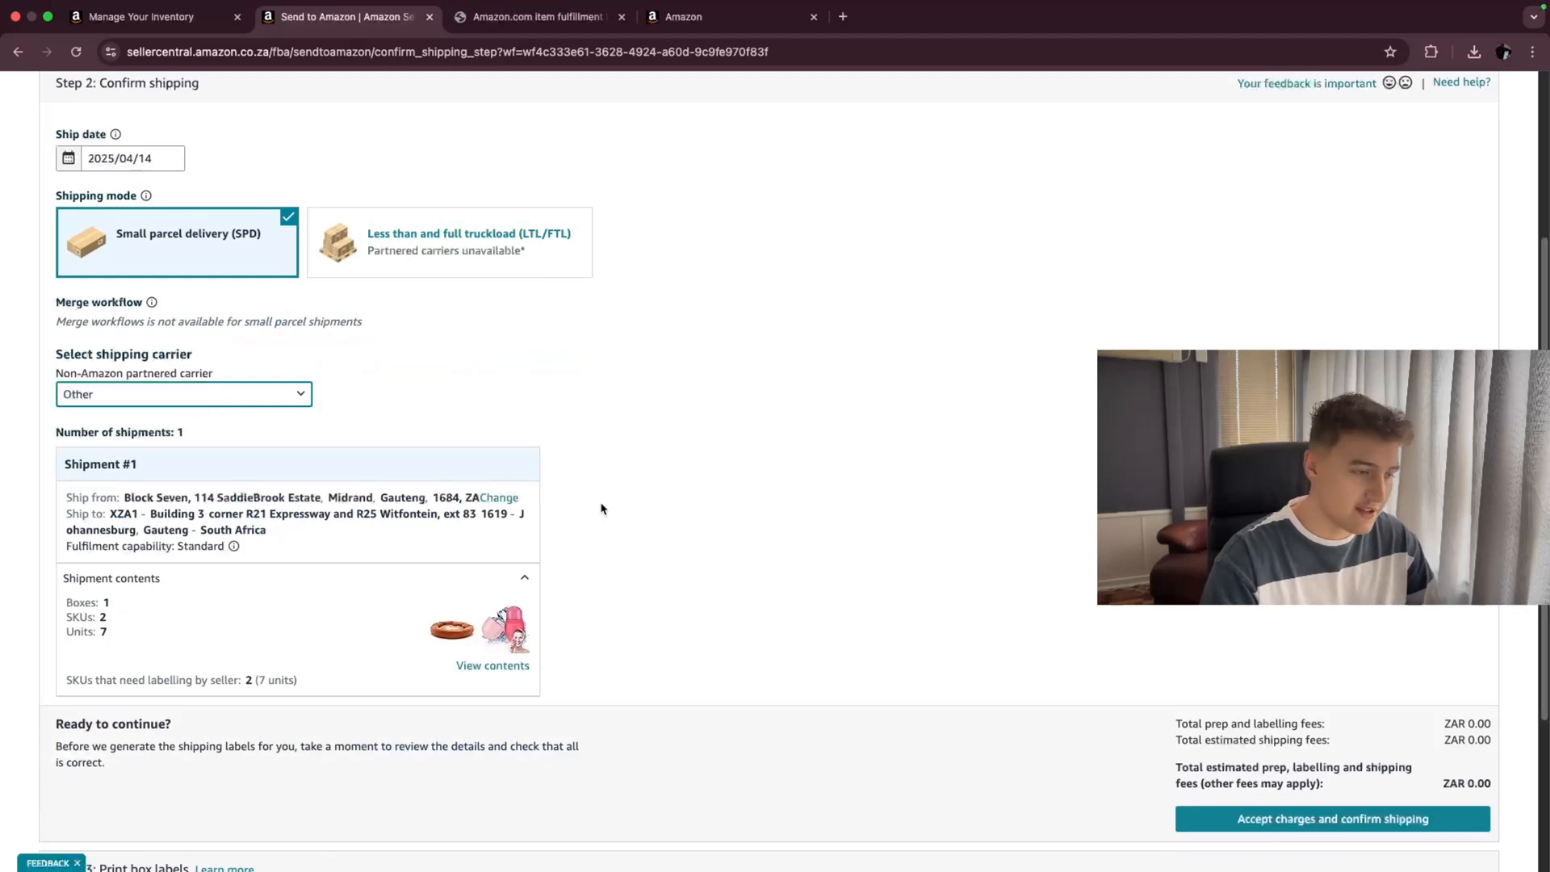
scroll(down, 3)
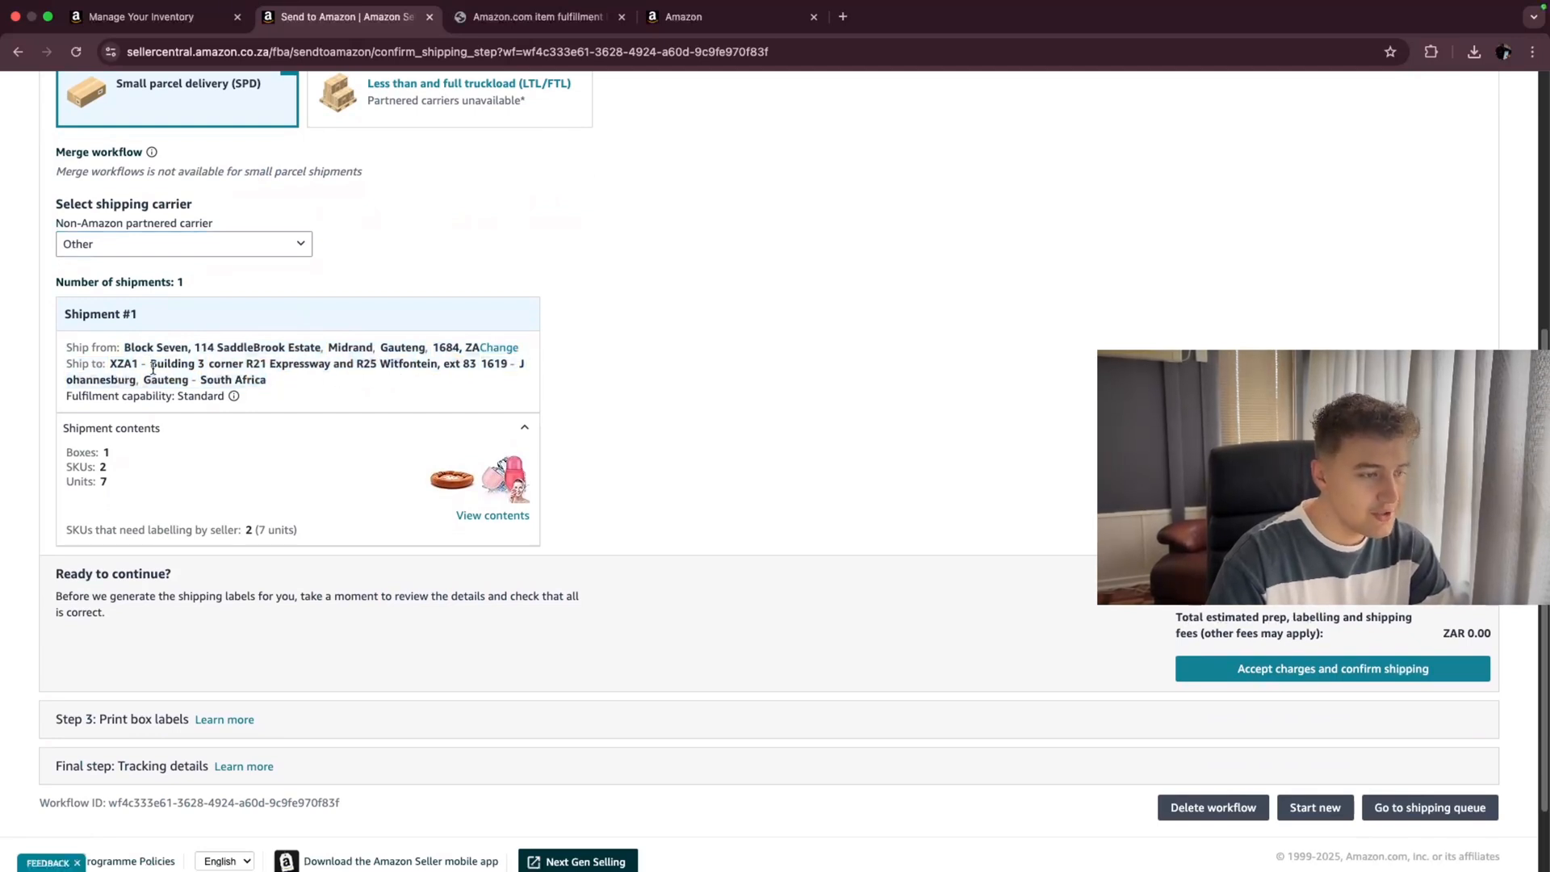
drag(109, 363, 267, 380)
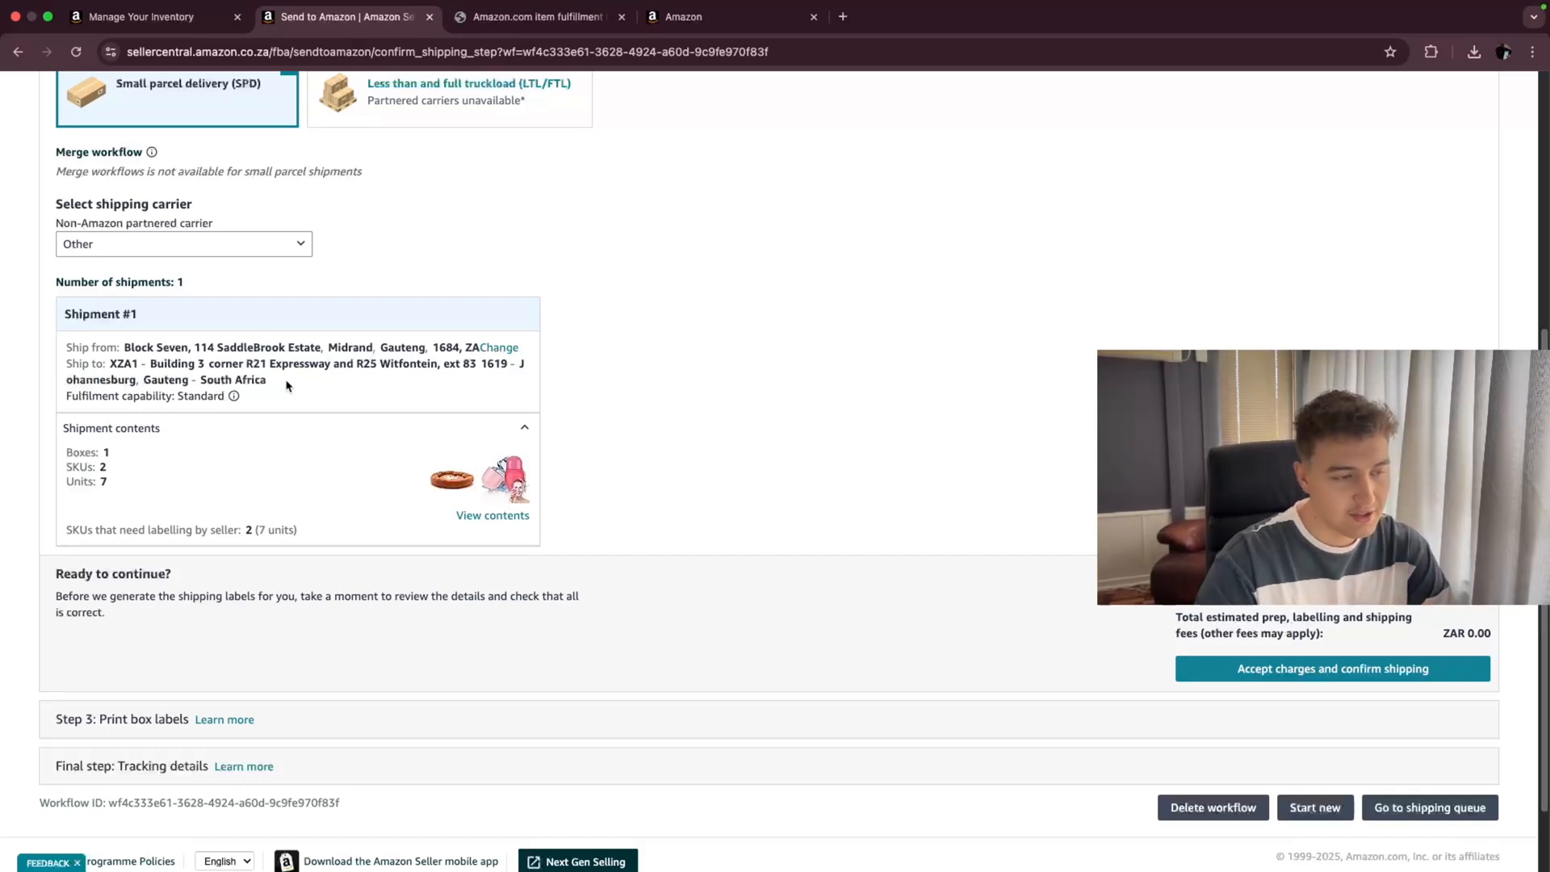
scroll(down, 3)
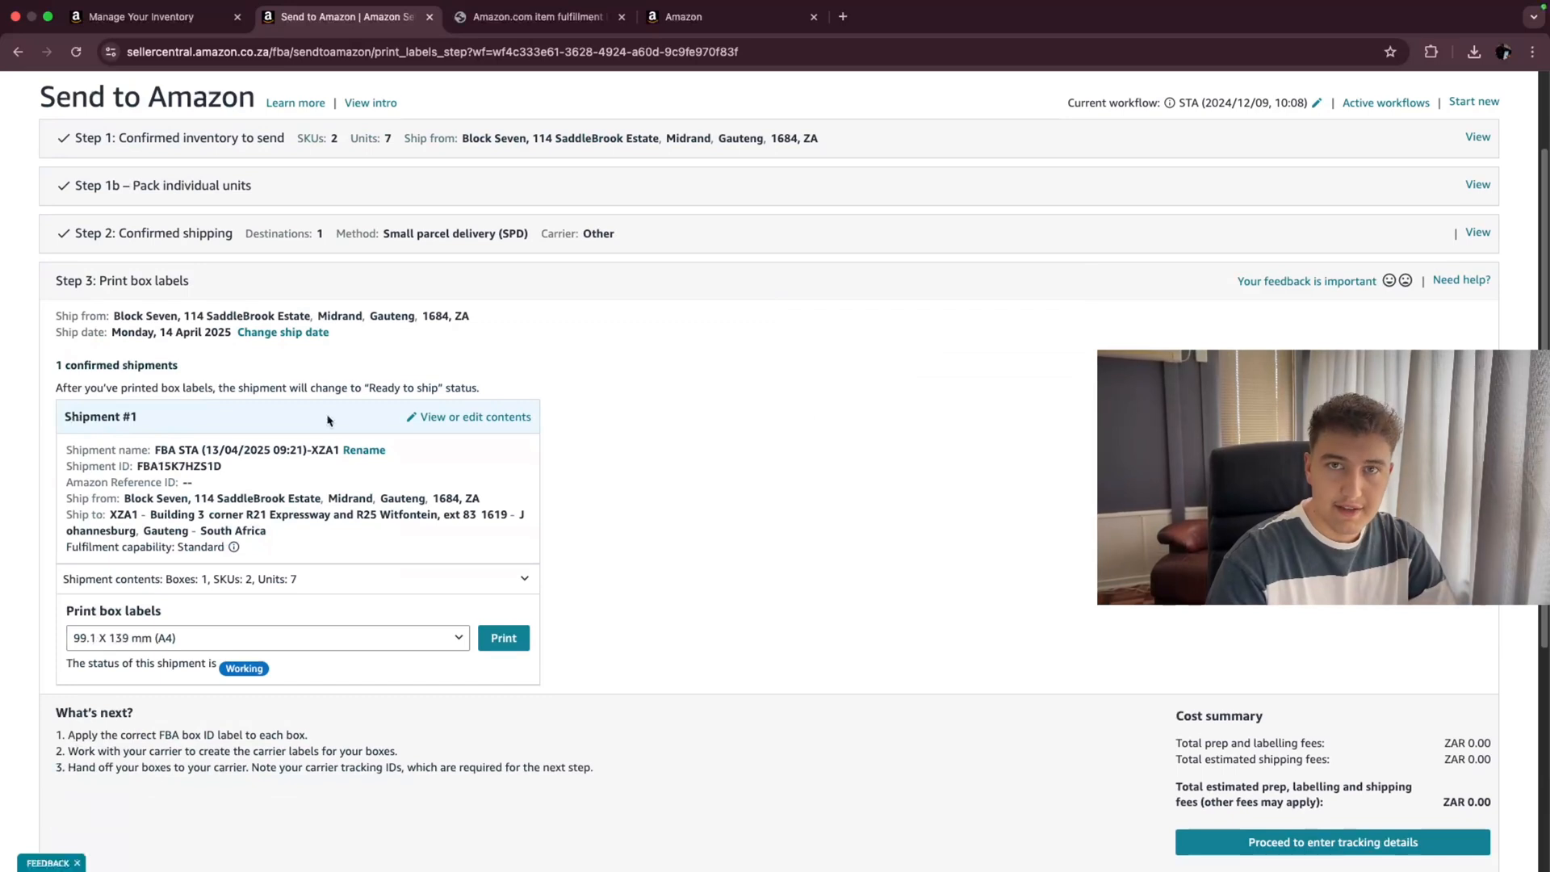
- Print the shipment FBA15K7HZS1D box labels on 99.1 x 139 mm A4 label paper
scroll(down, 3)
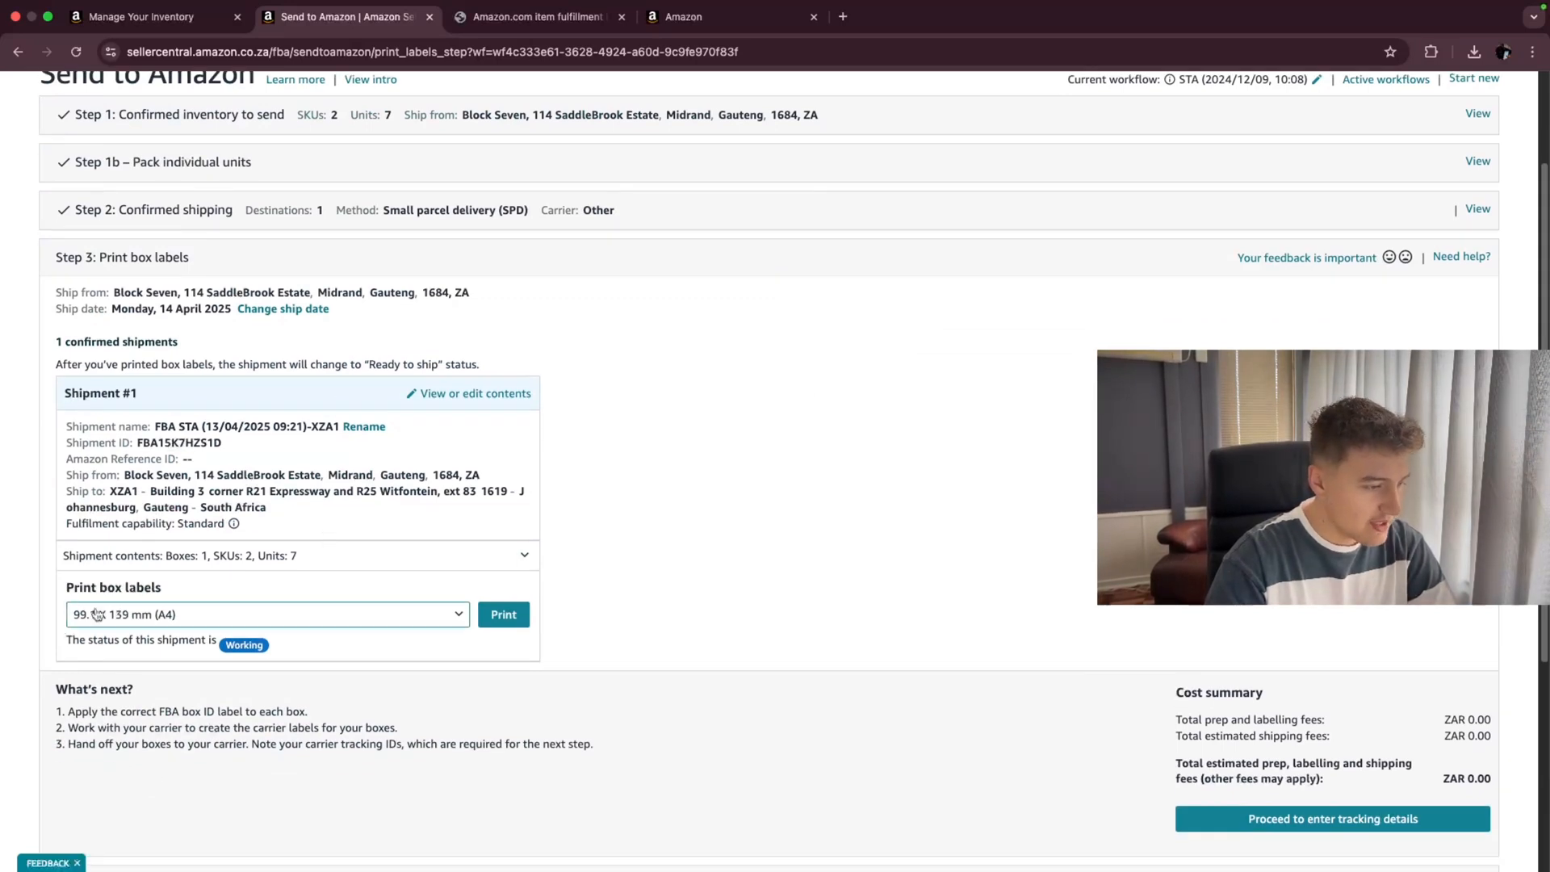
click(268, 613)
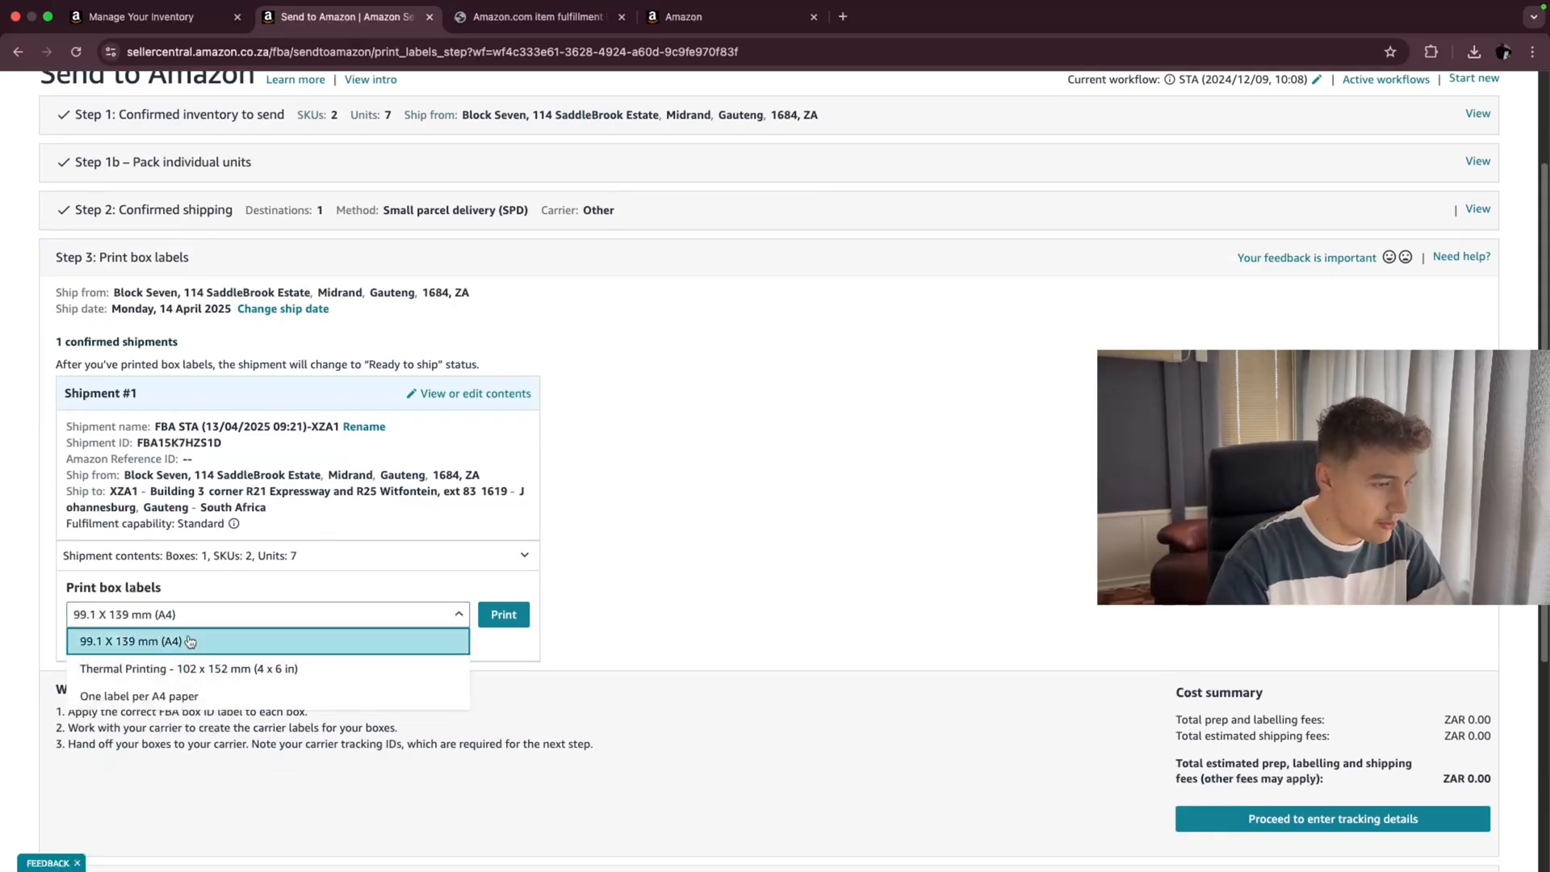
click(503, 613)
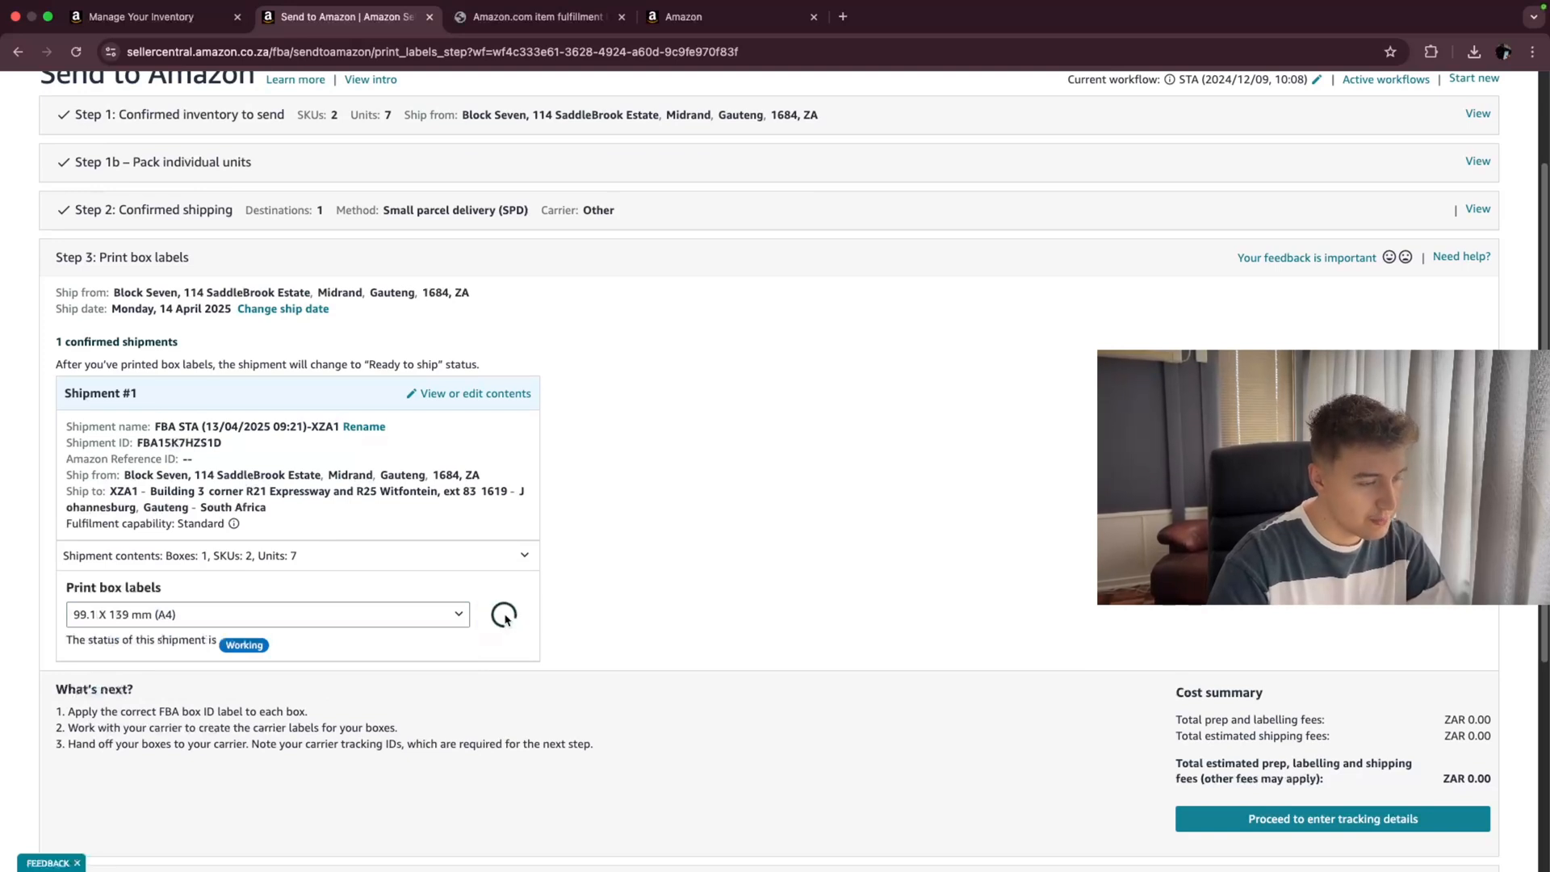
click(503, 614)
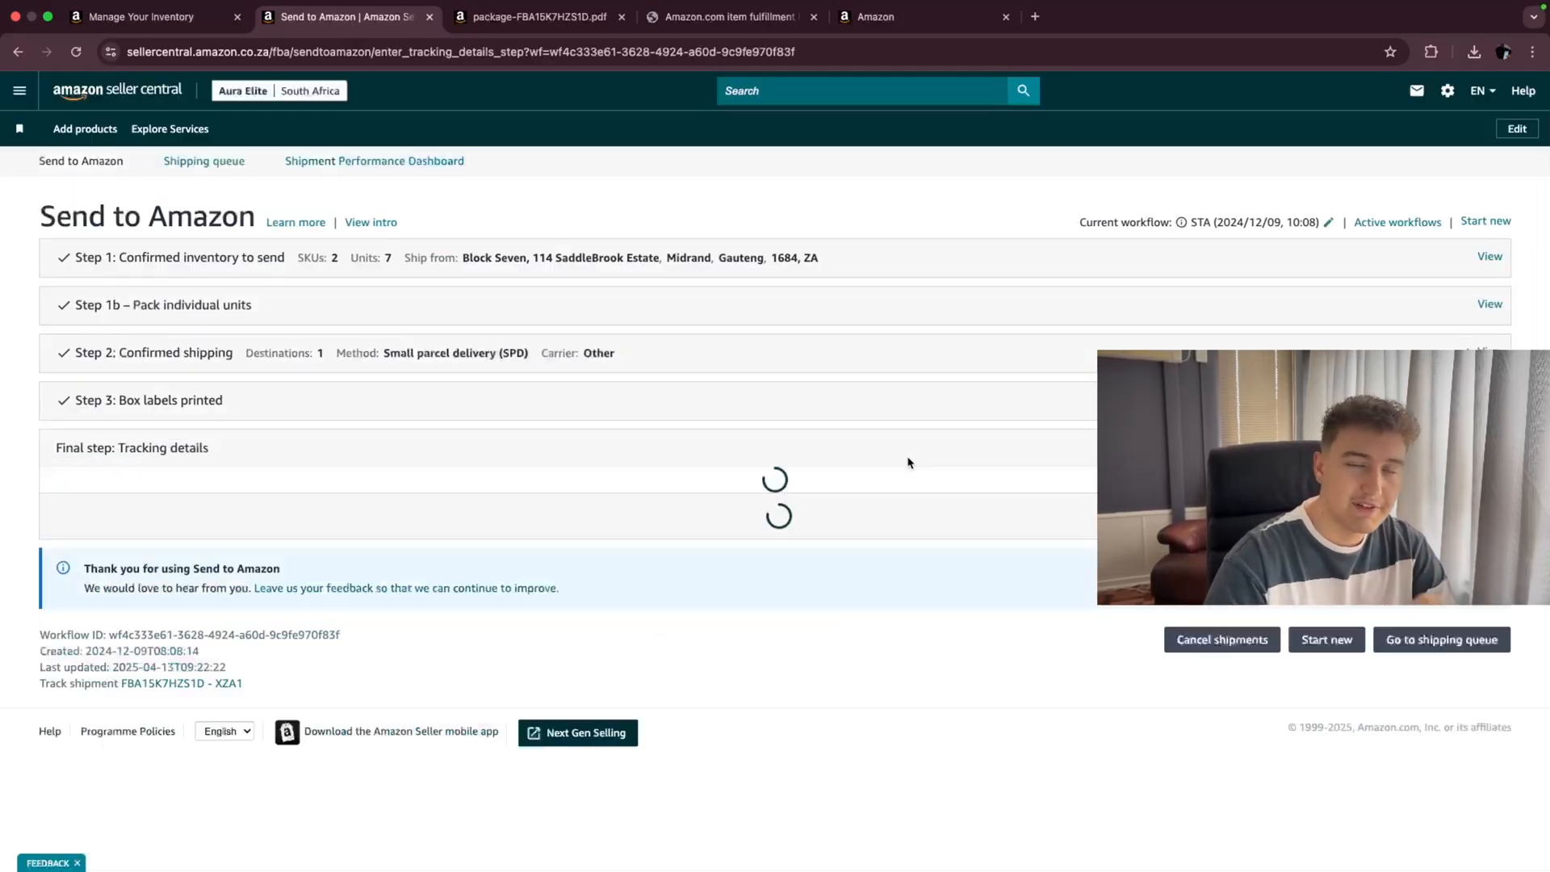
- Enter tracking ID whags61 for box 1 and save it
text(whags61)
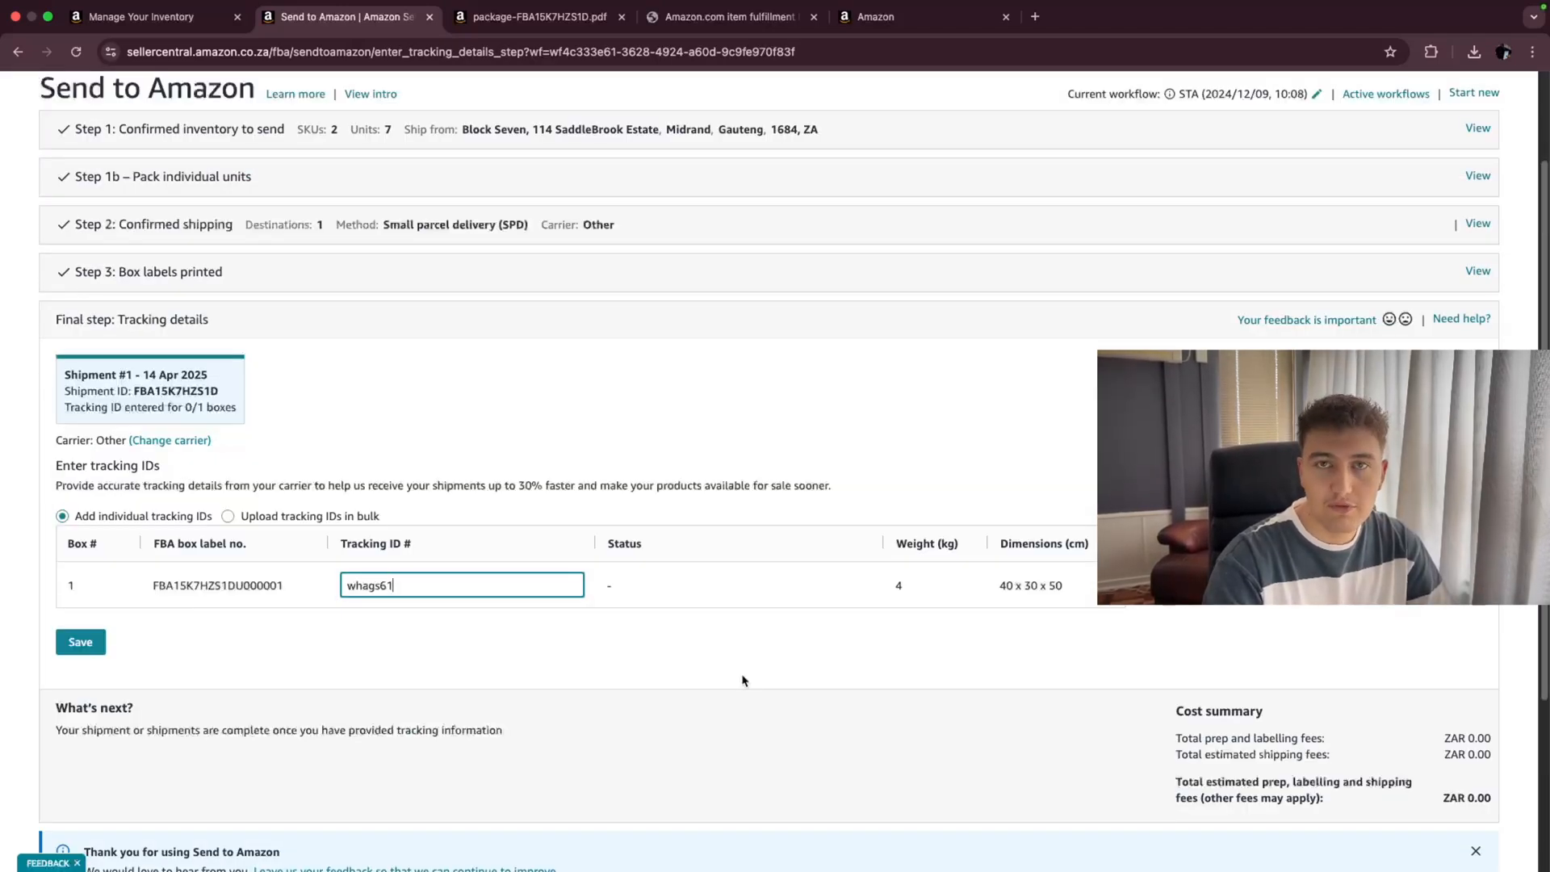
scroll(down, 3)
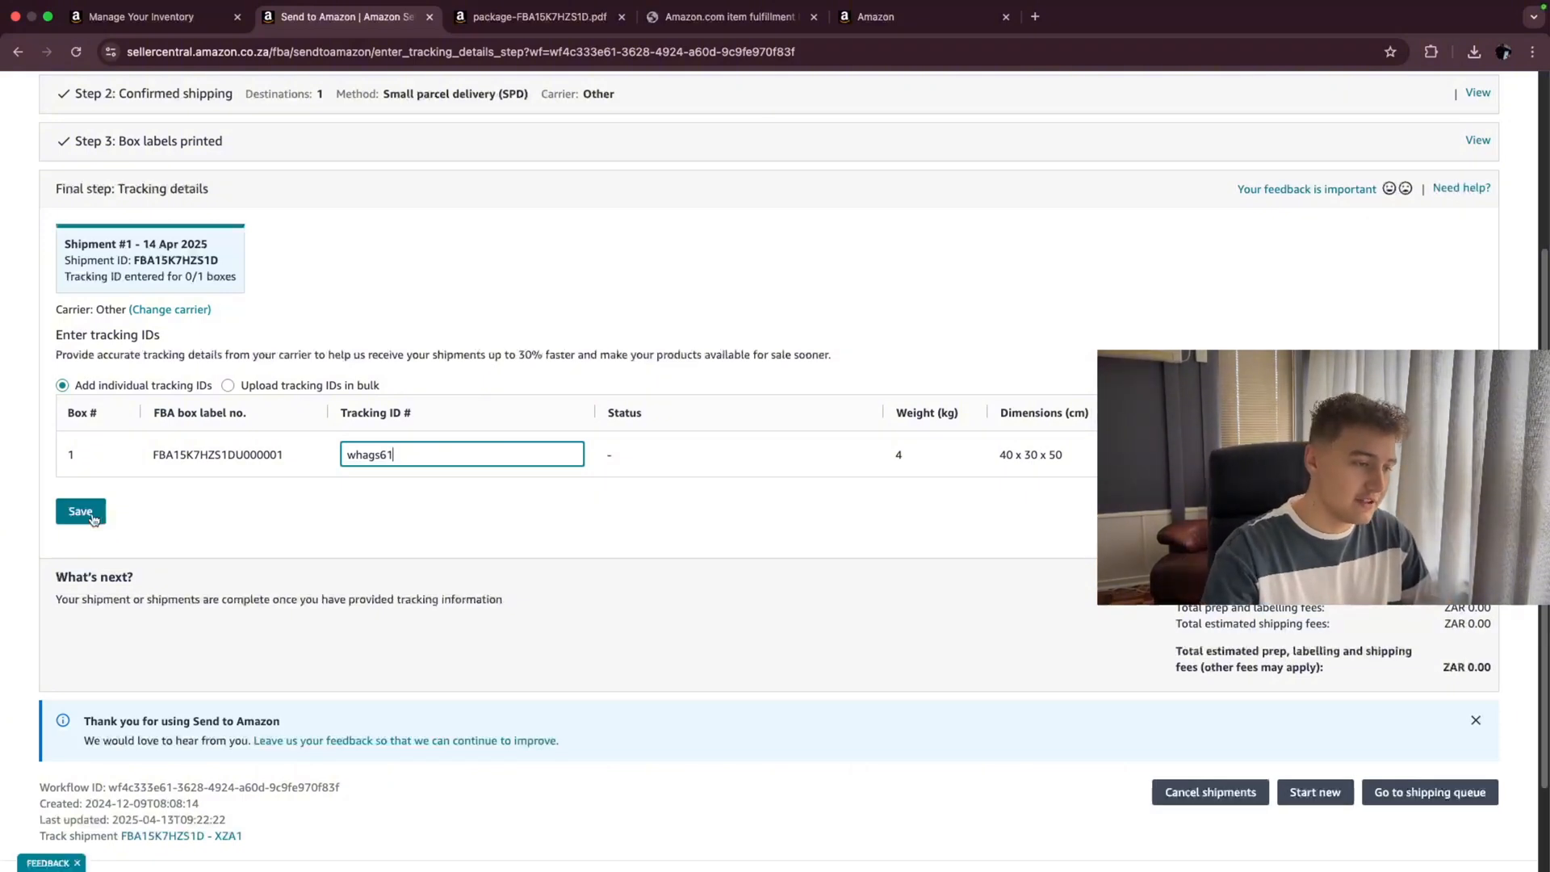
click(80, 511)
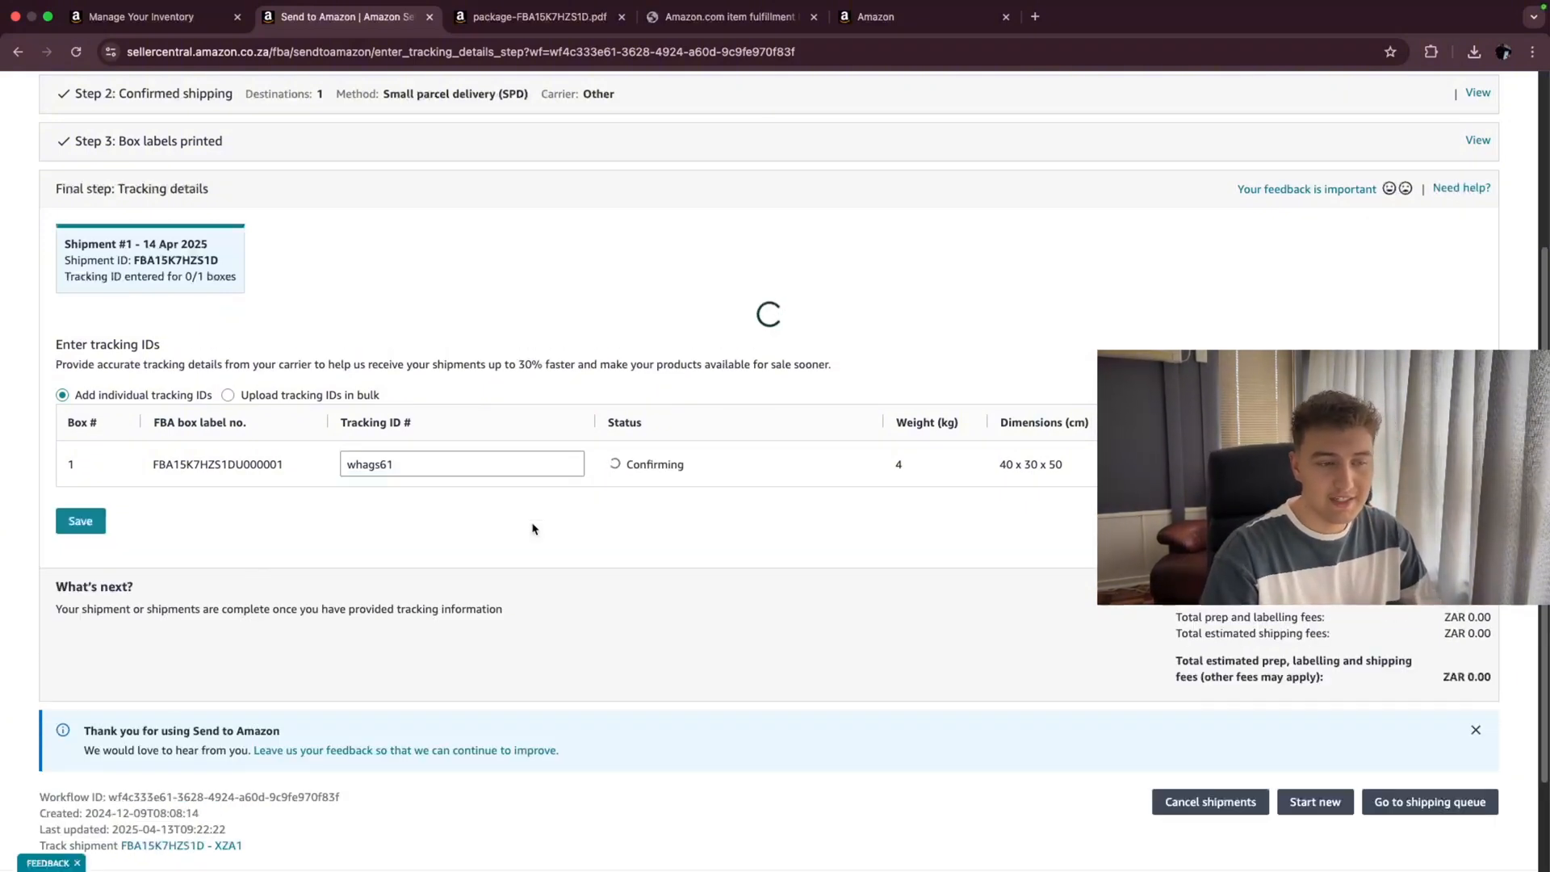
click(80, 521)
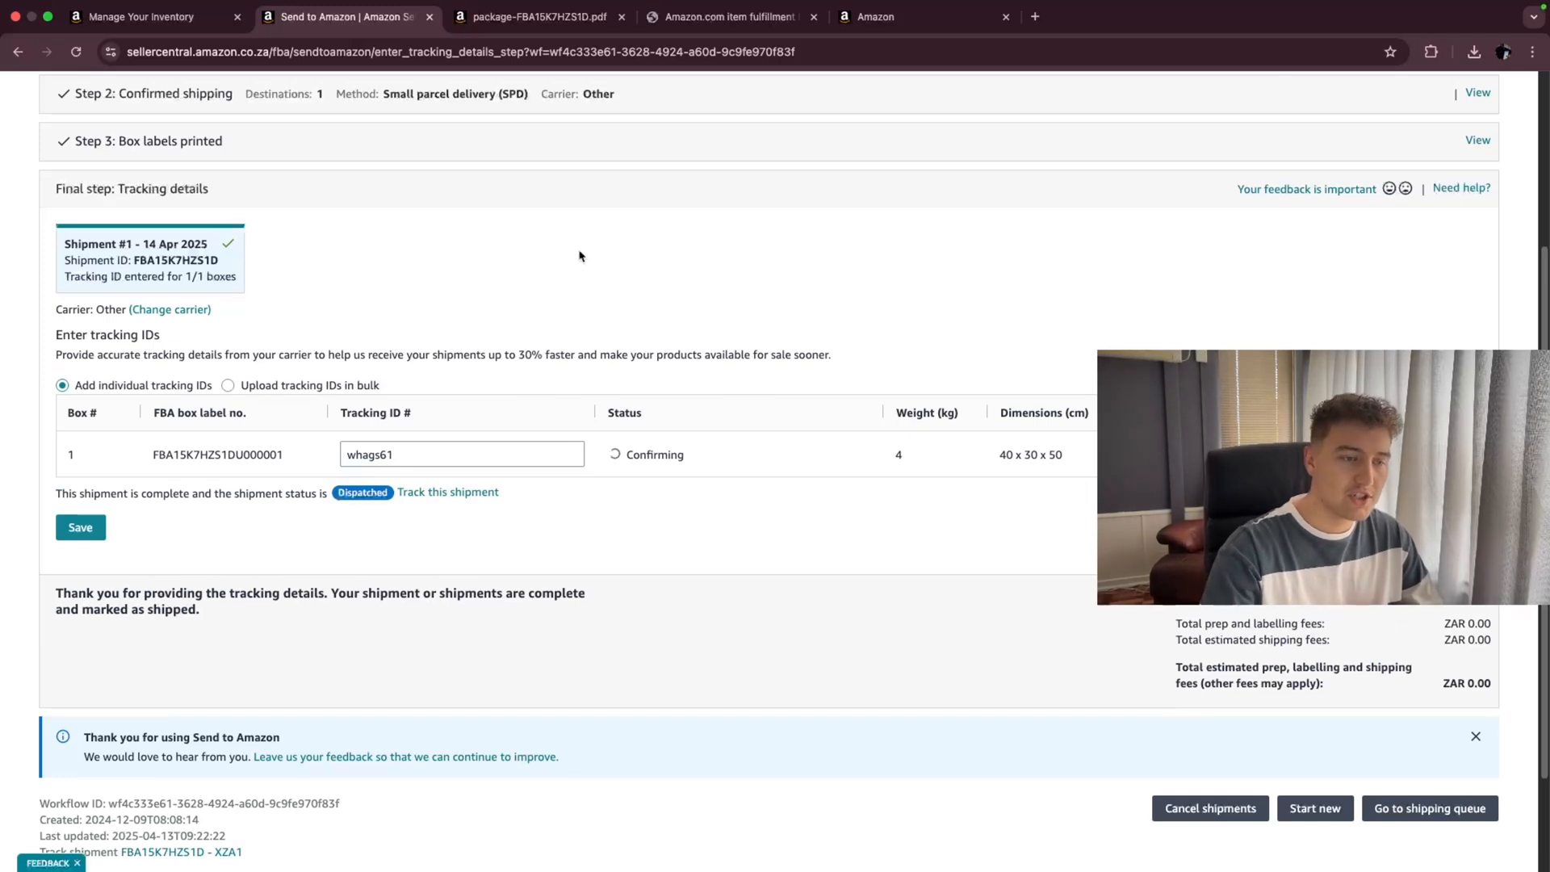
mouse_move(671, 411)
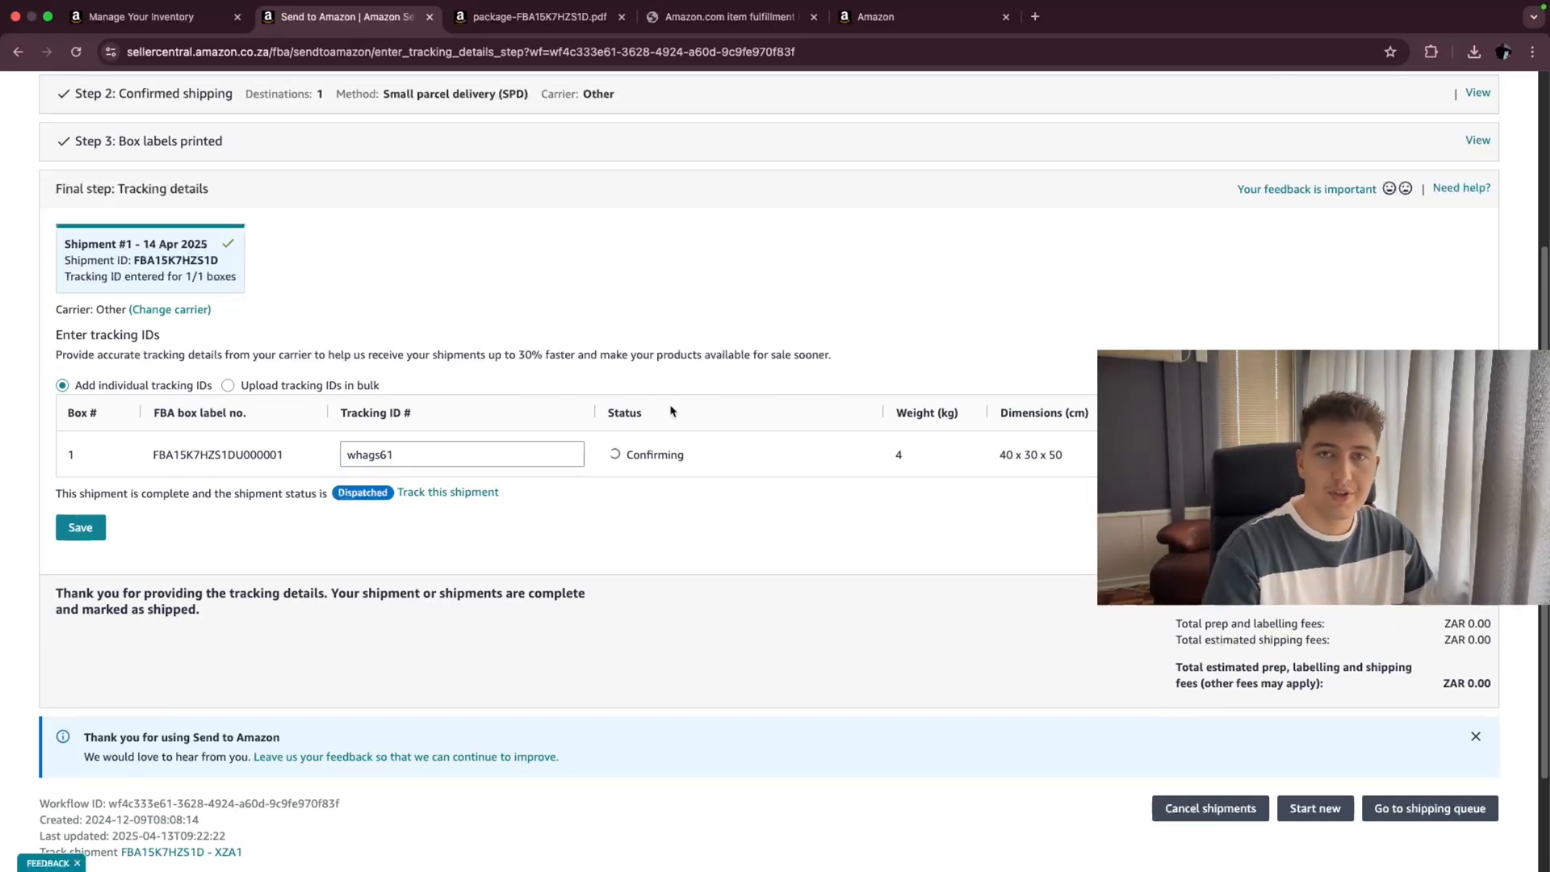